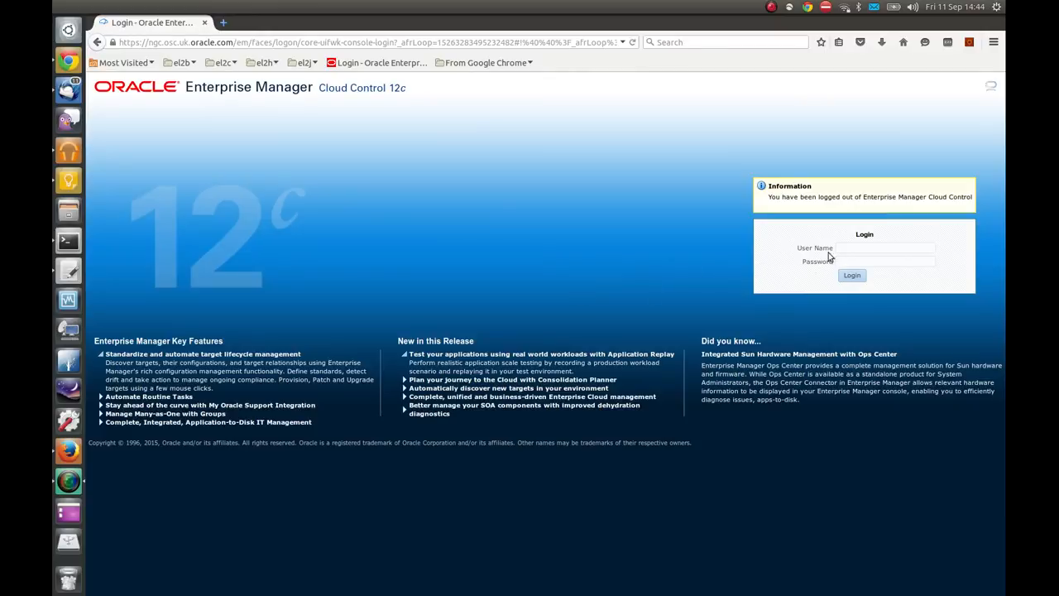
- Log in as the saved administrator, re-entering the password after the 'required' error
{"action": "left_click", "coordinate": [886, 249]}
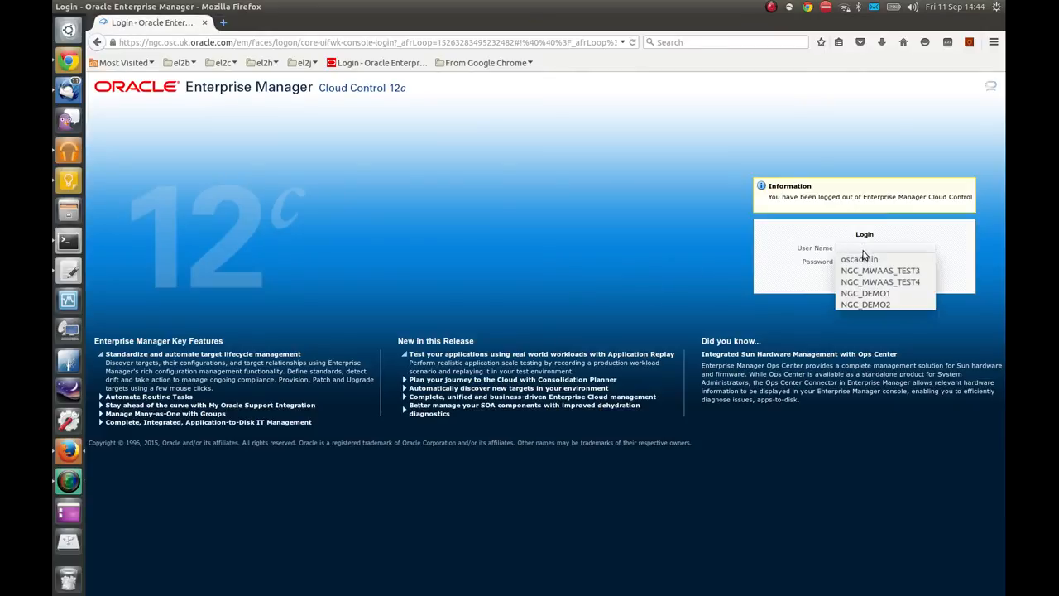
{"action": "left_click", "coordinate": [859, 259]}
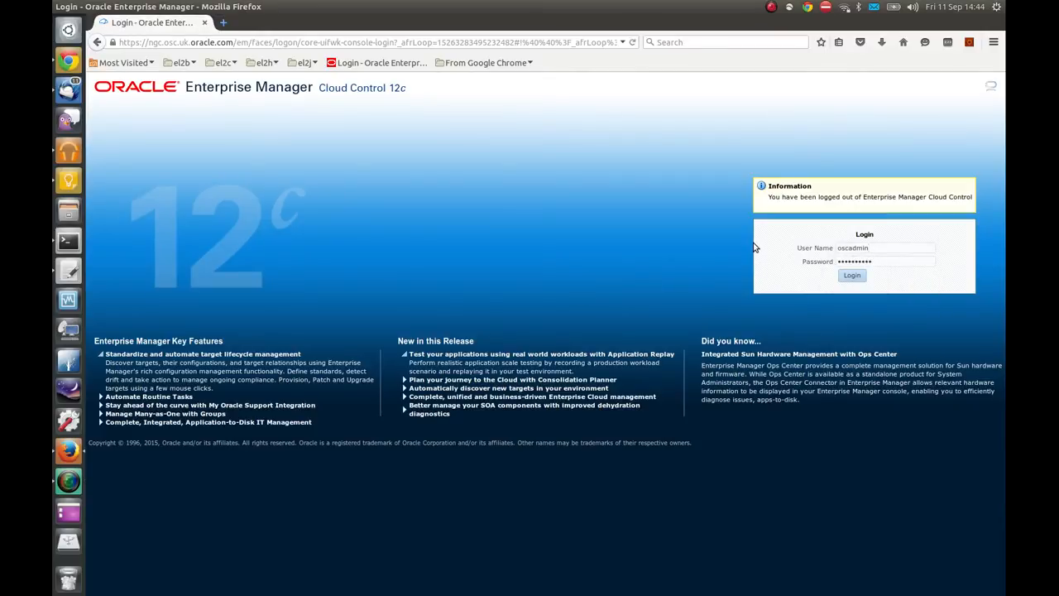
{"action": "left_click", "coordinate": [886, 248]}
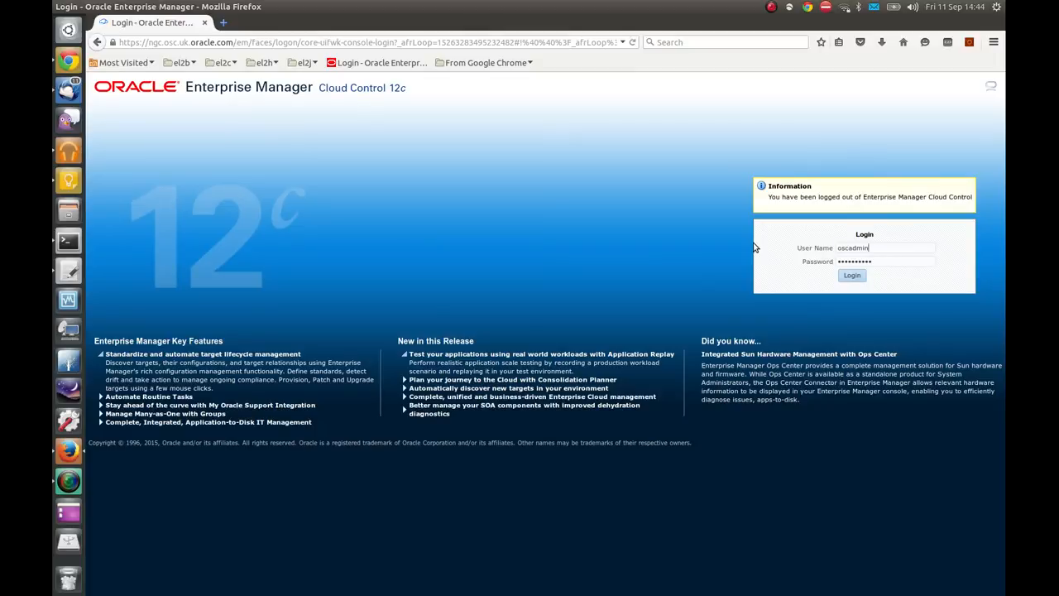
{"action": "mouse_move", "coordinate": [793, 257]}
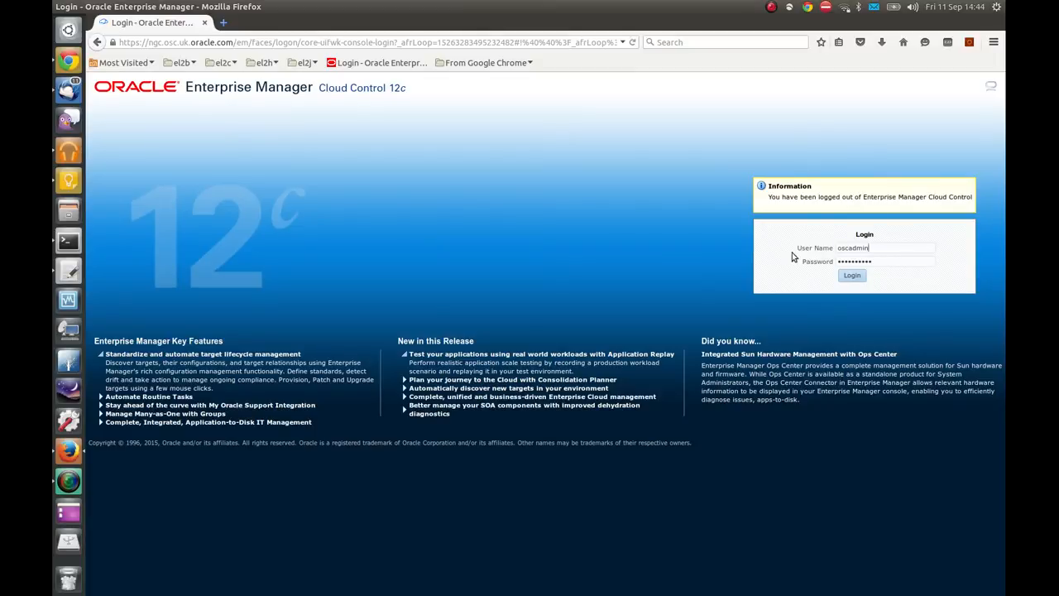
{"action": "mouse_move", "coordinate": [816, 279]}
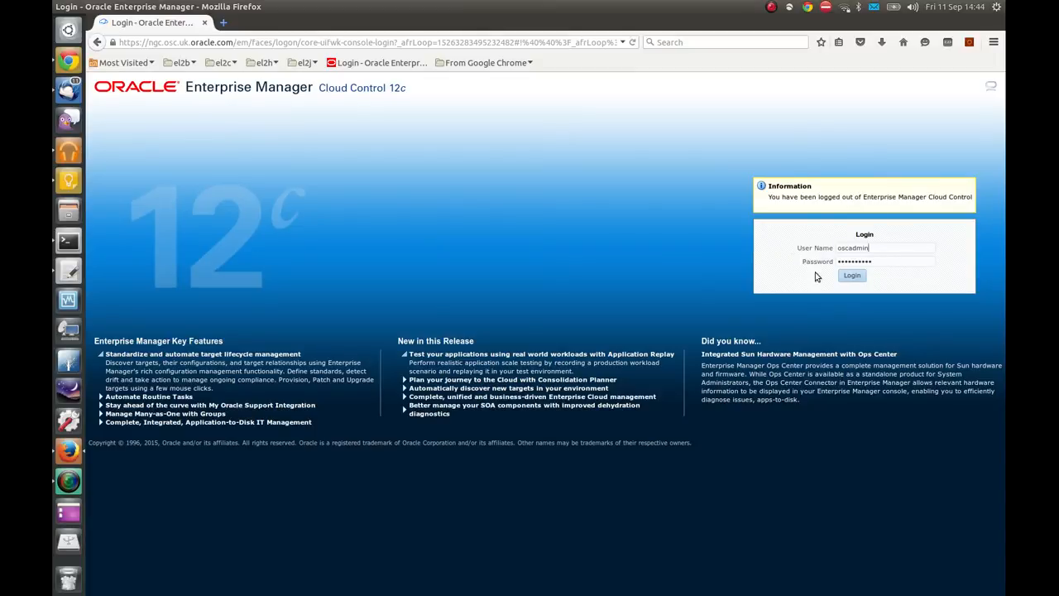
{"action": "left_click", "coordinate": [850, 275]}
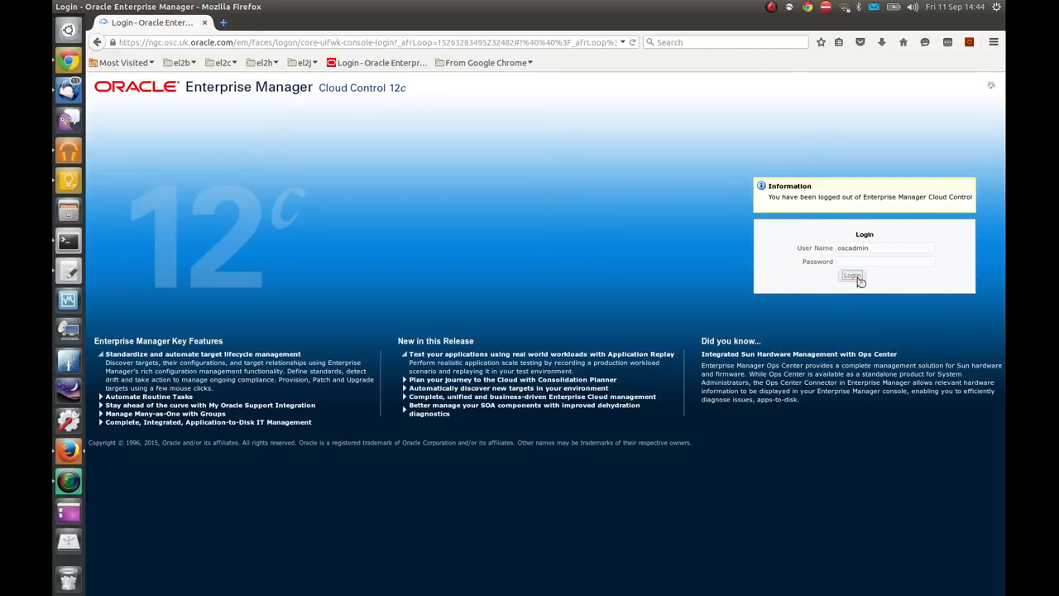
{"action": "left_click", "coordinate": [850, 275]}
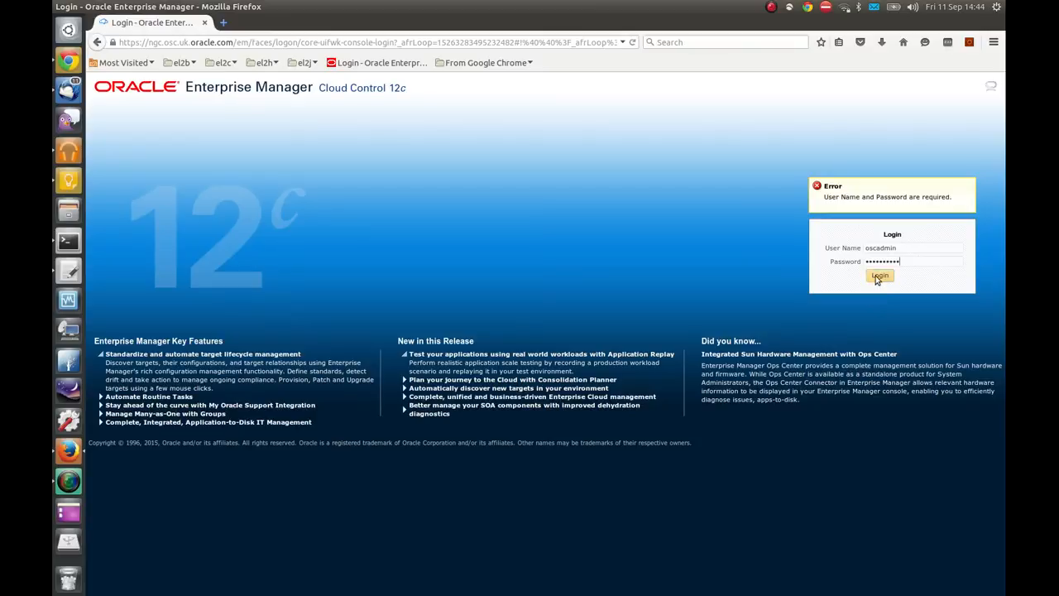
{"action": "left_click", "coordinate": [880, 275]}
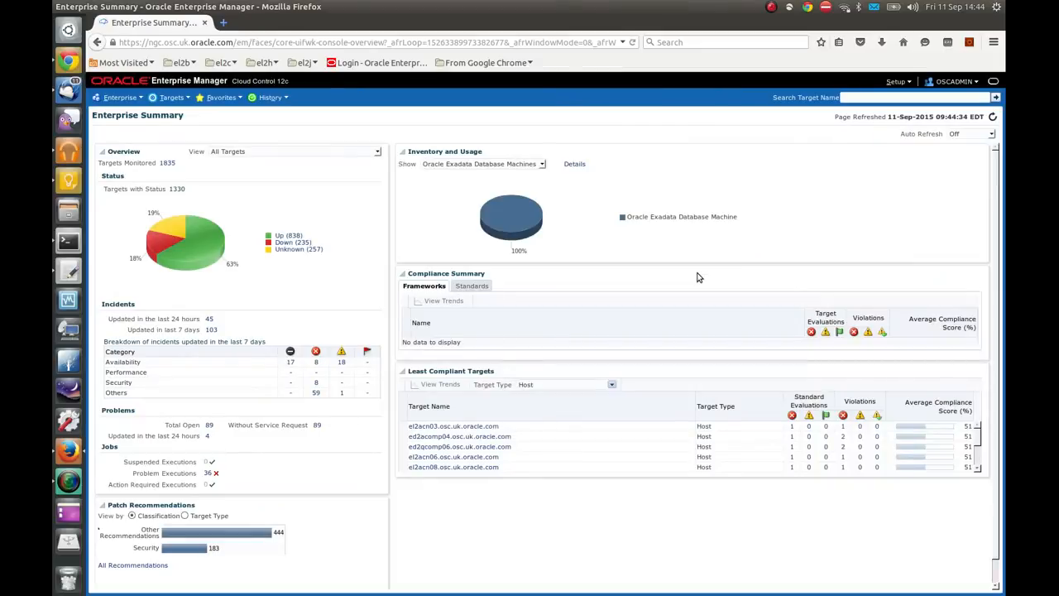
{"action": "mouse_move", "coordinate": [135, 205]}
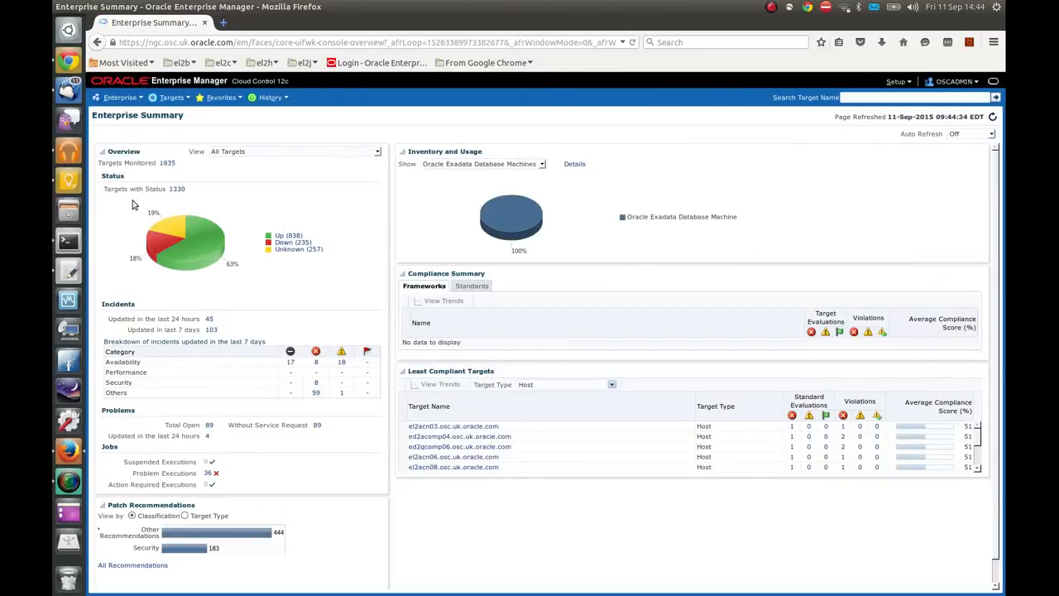
- Go to the Chargeback area from the Enterprise menu
{"action": "left_click", "coordinate": [119, 96]}
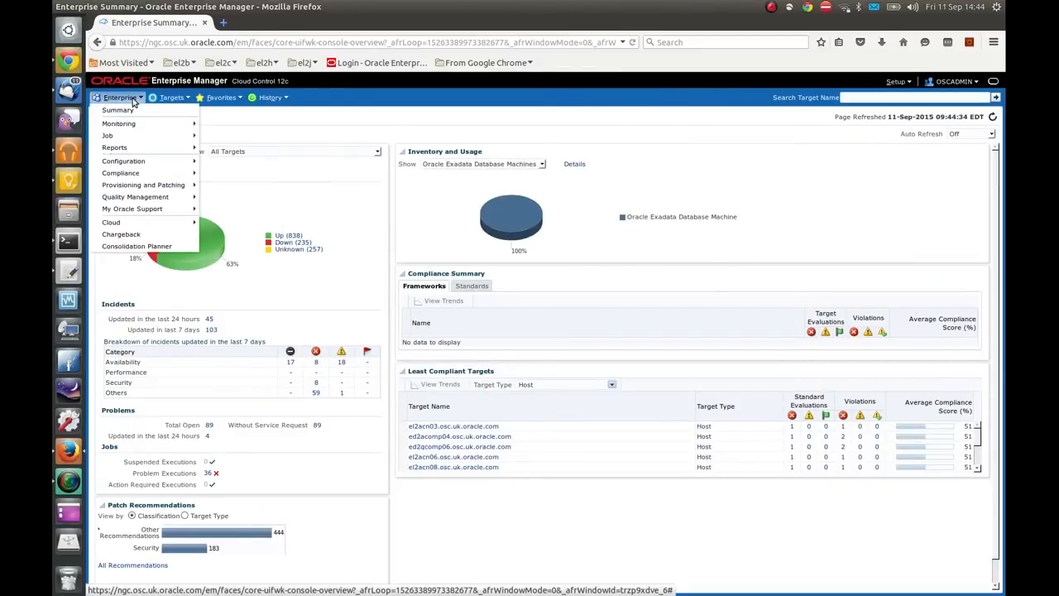
{"action": "left_click", "coordinate": [120, 96]}
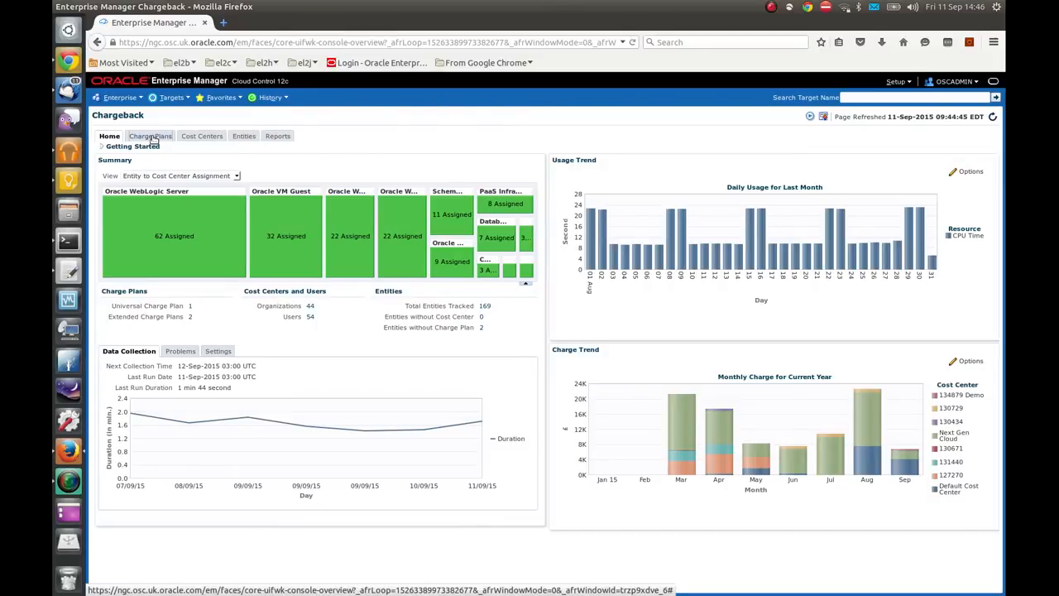
- Show the NGC Charge Plan's 01-Jun-2015 - Onward revision on the Charge Plans tab
{"action": "left_click", "coordinate": [149, 136]}
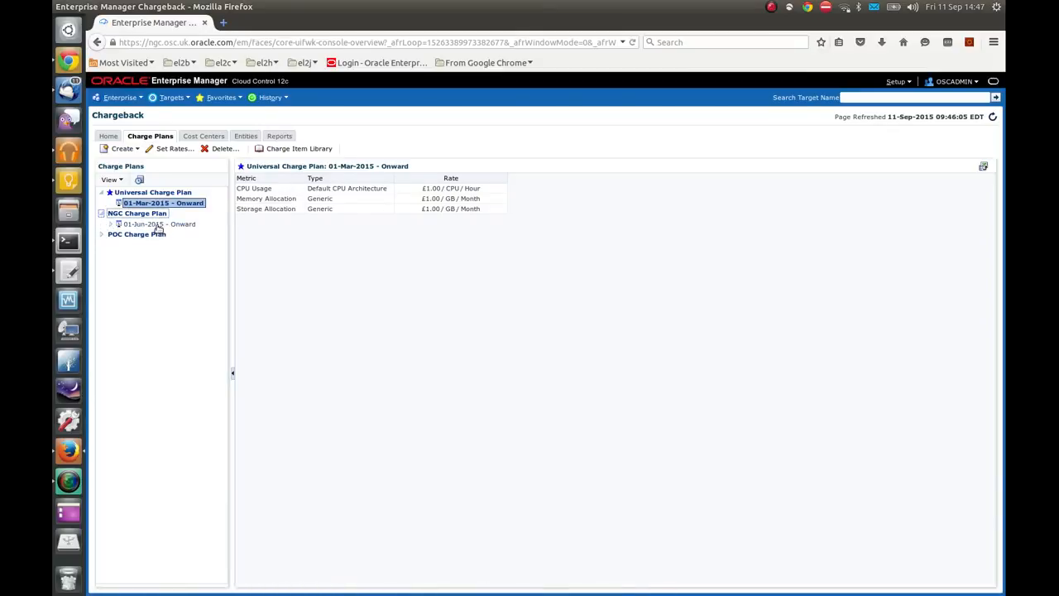
{"action": "left_click", "coordinate": [159, 223]}
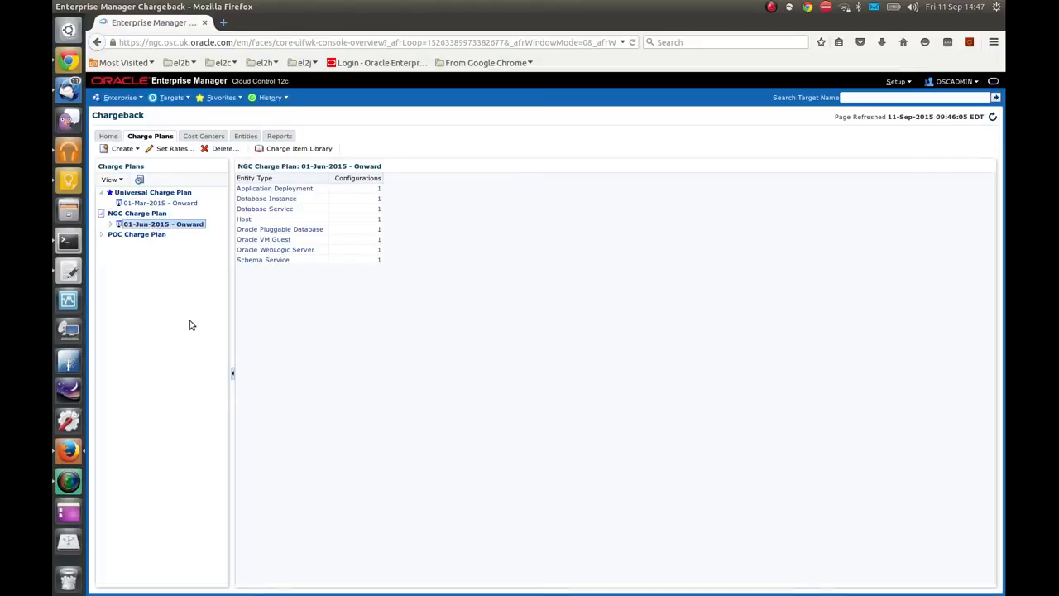
{"action": "mouse_move", "coordinate": [103, 232]}
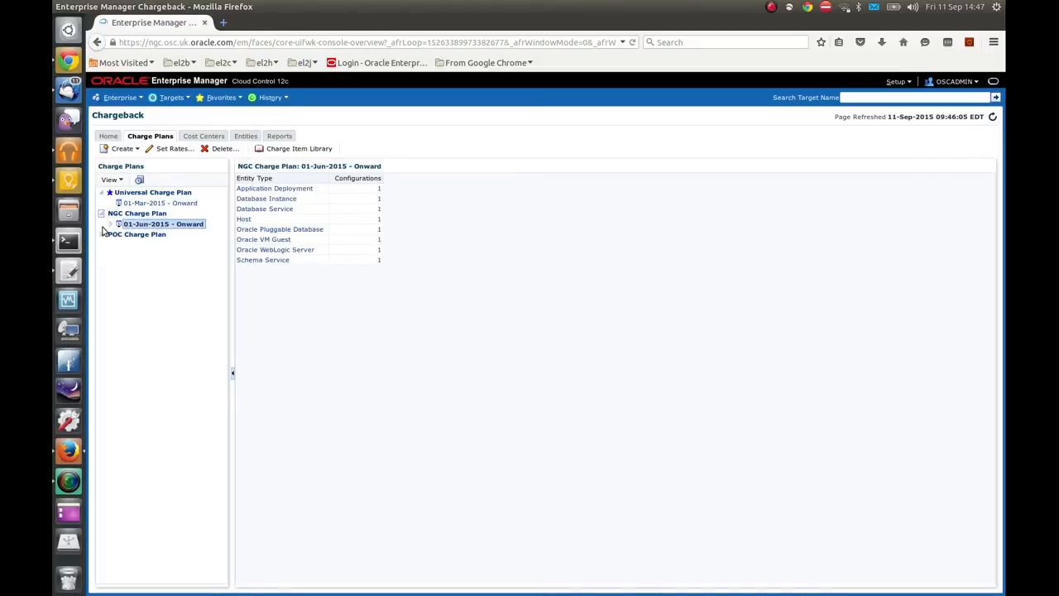
- Review NGC plan rates for WebLogic Server, Schema Service, Pluggable Database and Host
{"action": "left_click", "coordinate": [109, 224]}
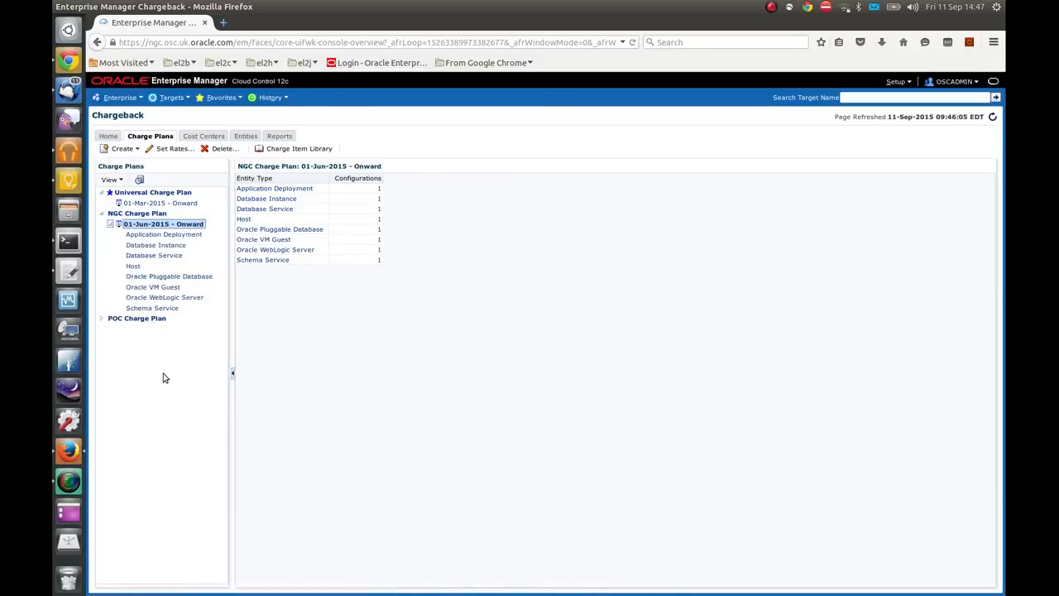
{"action": "left_click", "coordinate": [164, 296]}
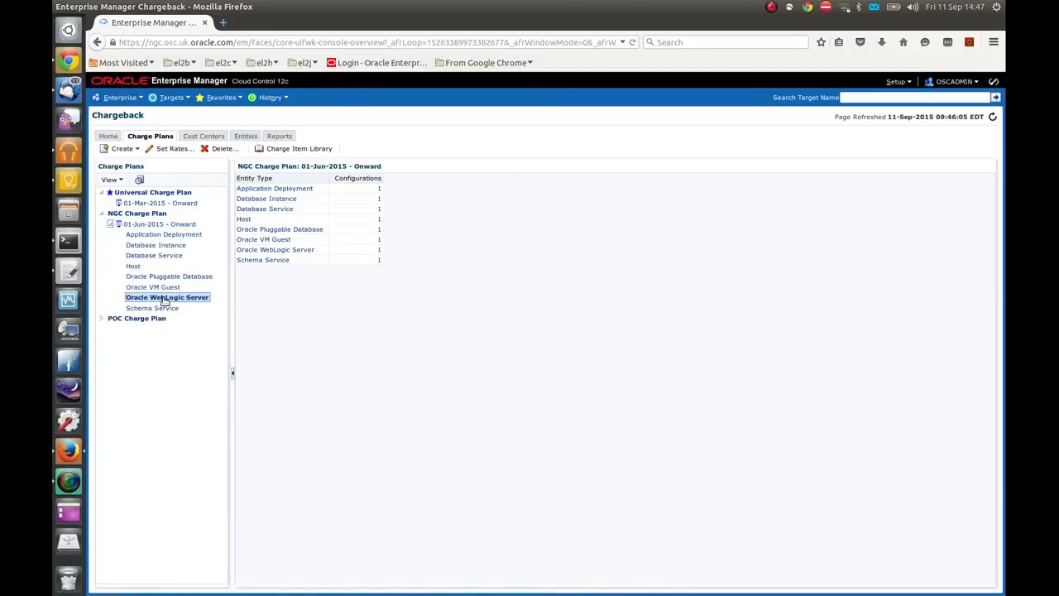
{"action": "left_click", "coordinate": [166, 296]}
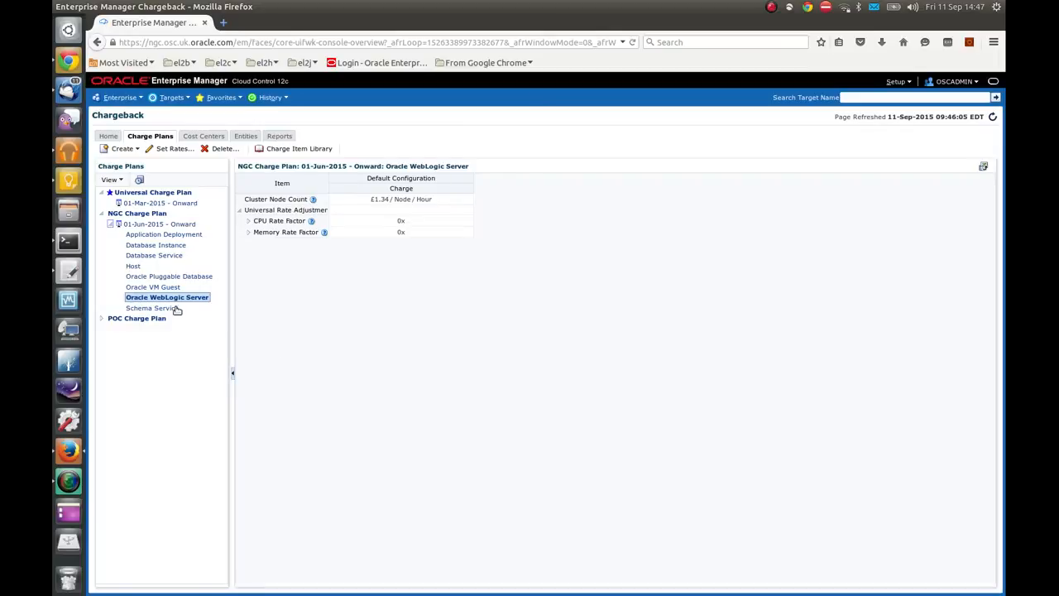
{"action": "left_click", "coordinate": [152, 306]}
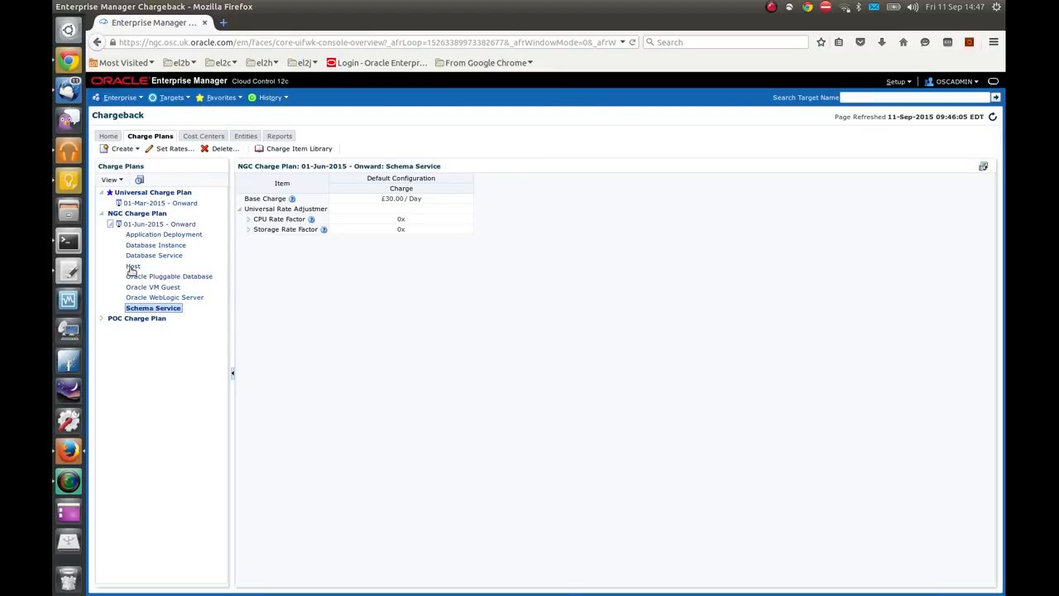
{"action": "left_click", "coordinate": [169, 274]}
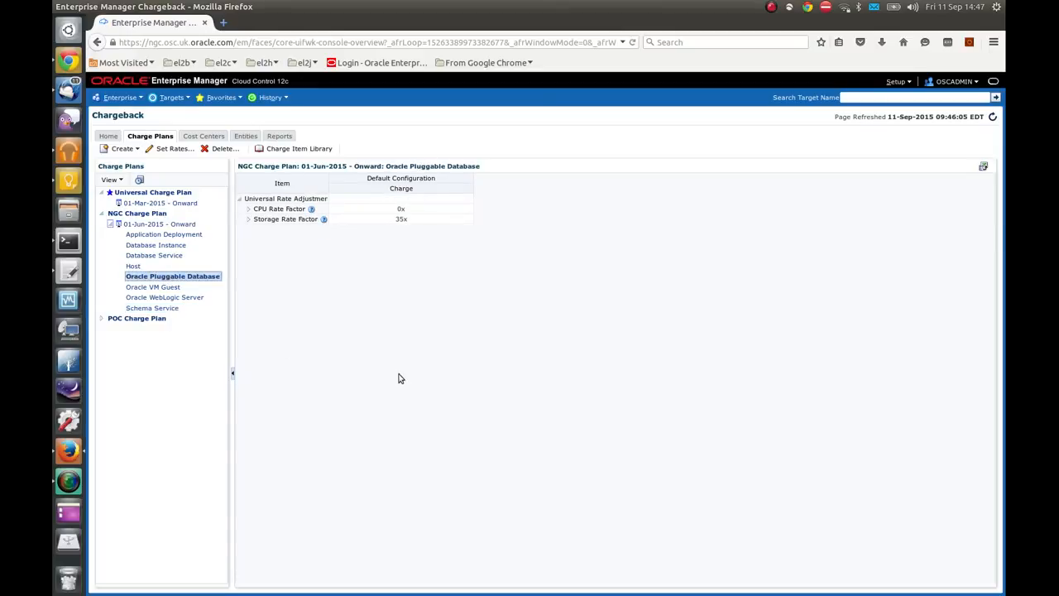
{"action": "mouse_move", "coordinate": [252, 238]}
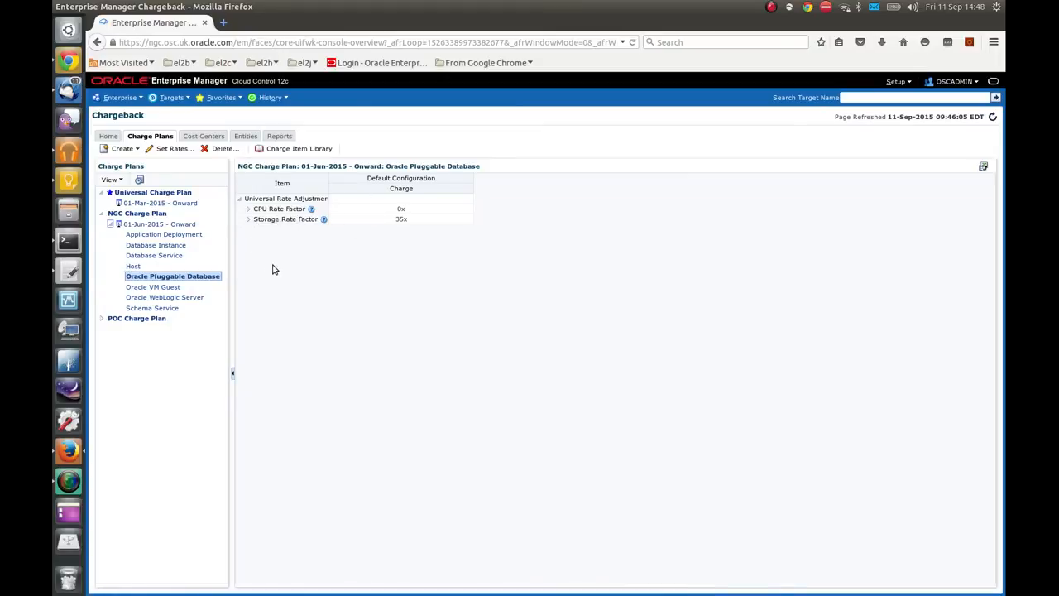
{"action": "mouse_move", "coordinate": [271, 268]}
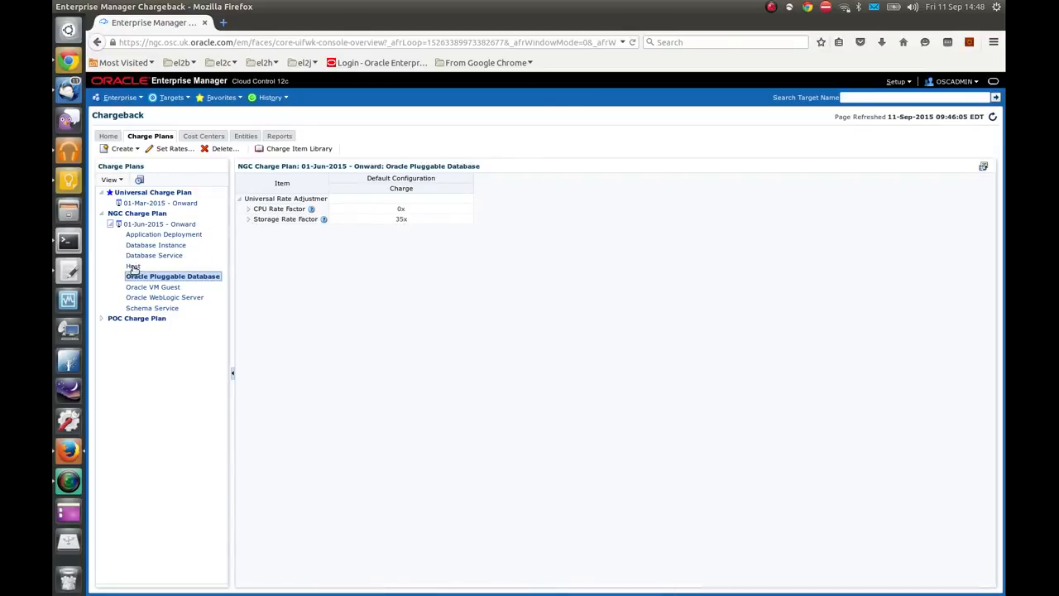
{"action": "left_click", "coordinate": [134, 265]}
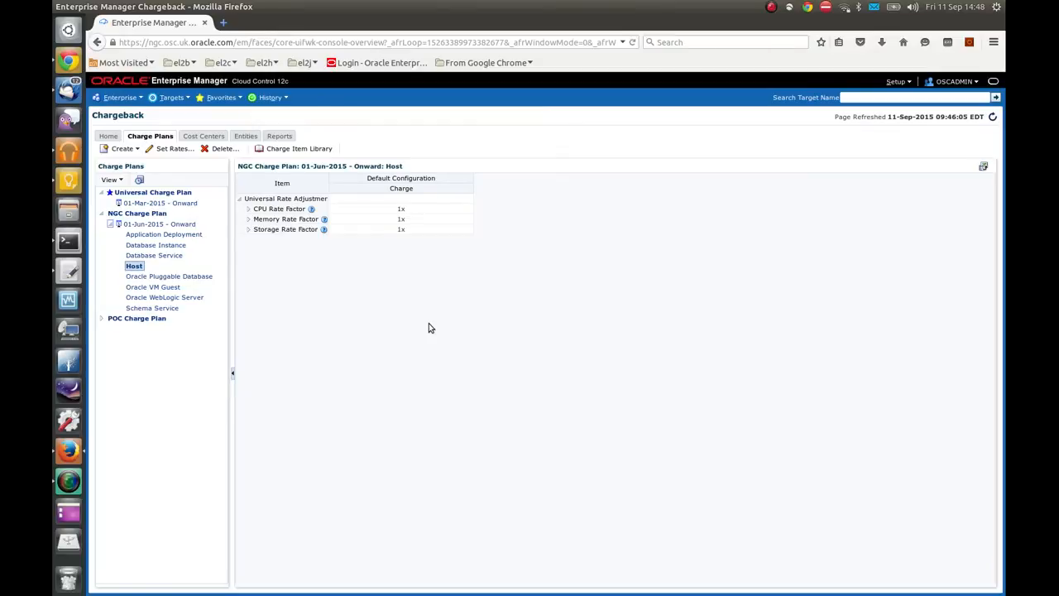
{"action": "mouse_move", "coordinate": [374, 364]}
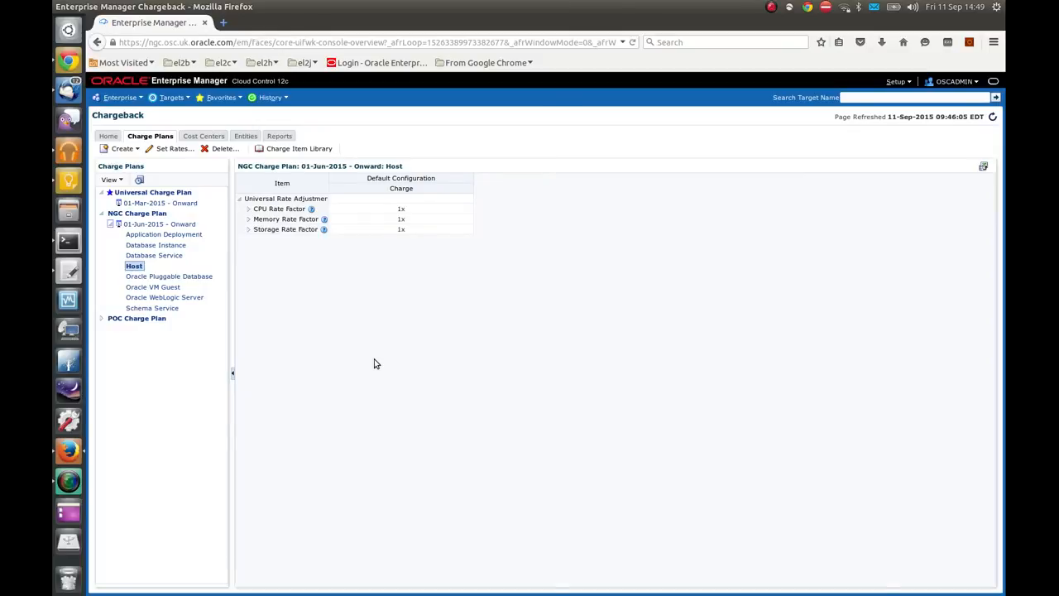
{"action": "mouse_move", "coordinate": [351, 354]}
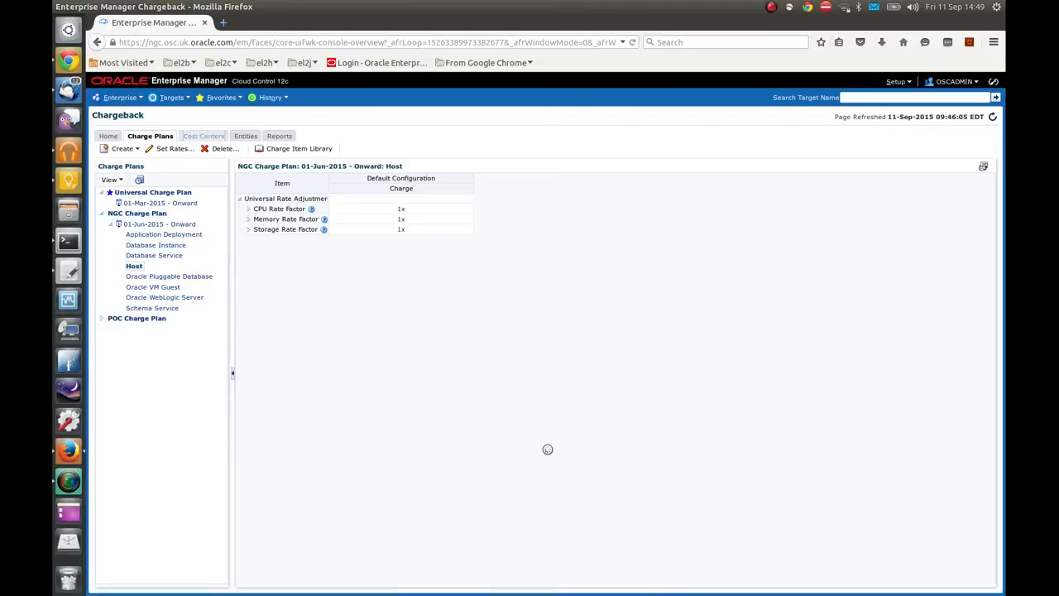
- Expand NGC and Test cost centers to reveal NGC_DEMO2 and NGC_MWAAS_TEST2
{"action": "left_click", "coordinate": [202, 135]}
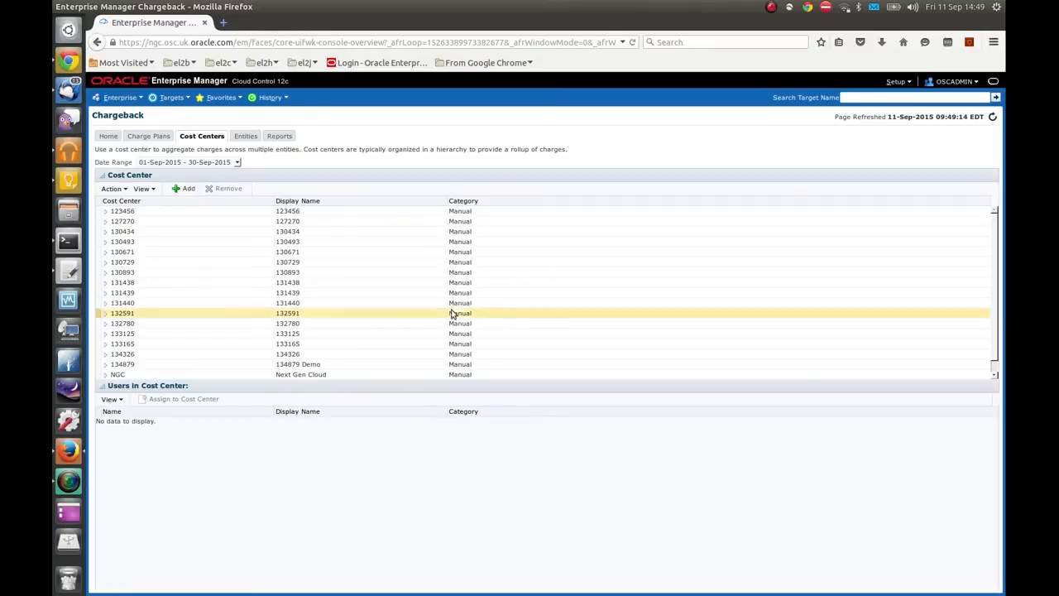
{"action": "scroll", "scroll_direction": "down", "scroll_amount": 3}
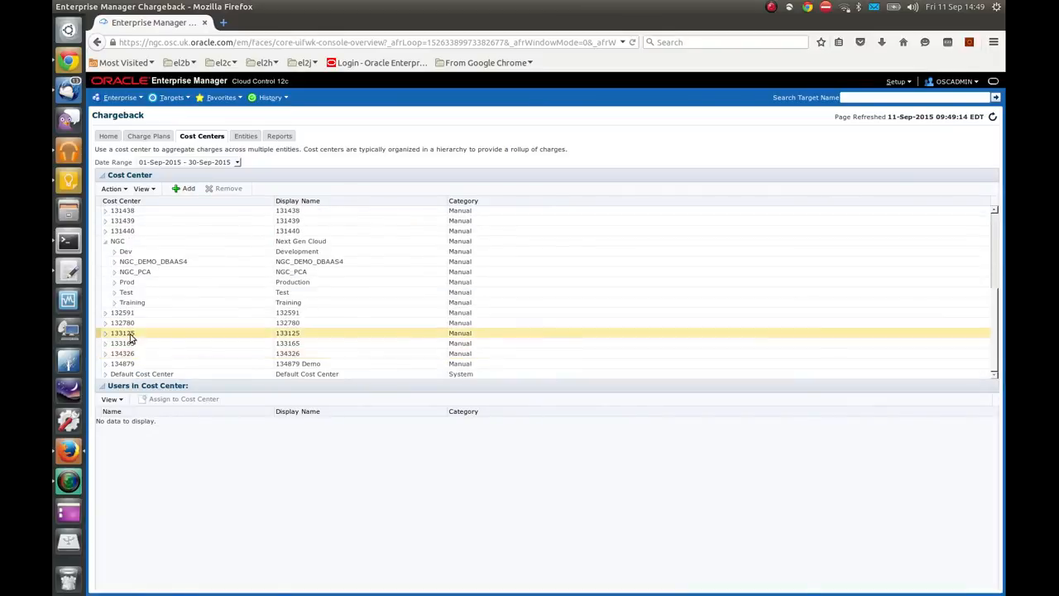
{"action": "left_click", "coordinate": [218, 321]}
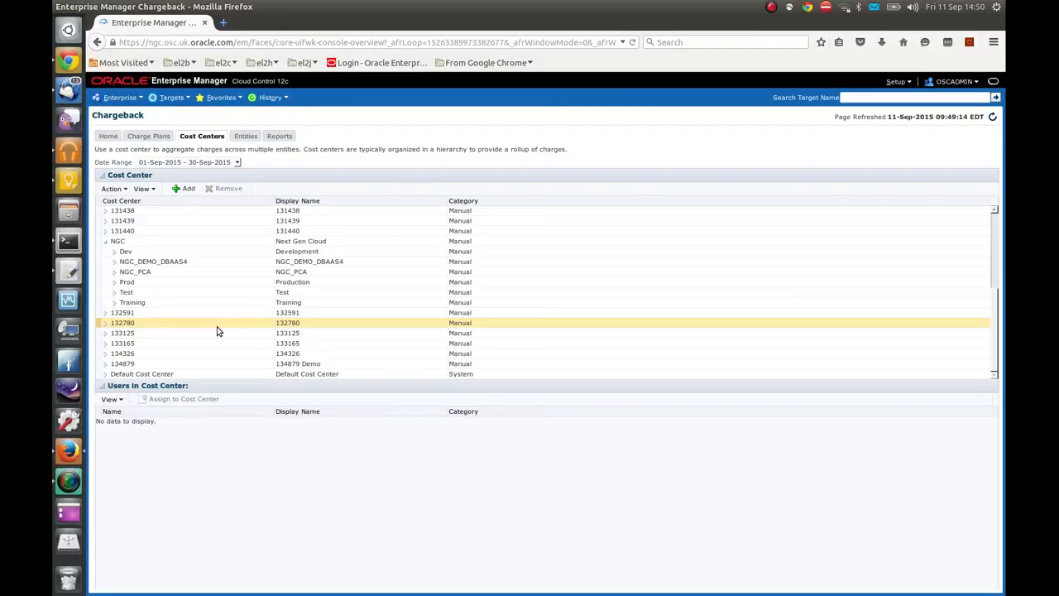
{"action": "left_click", "coordinate": [126, 292]}
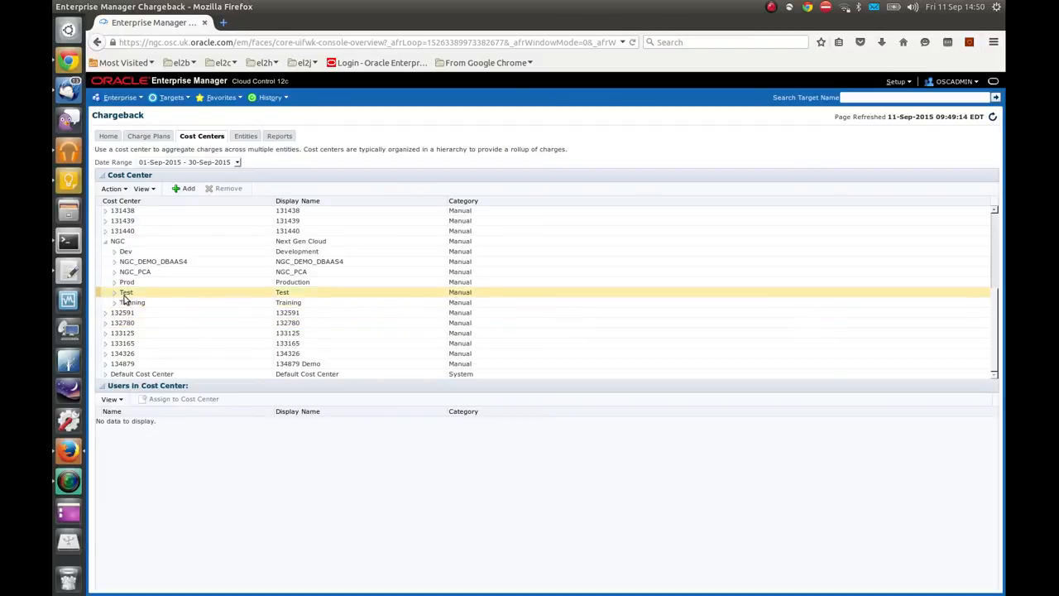
{"action": "left_click", "coordinate": [114, 292]}
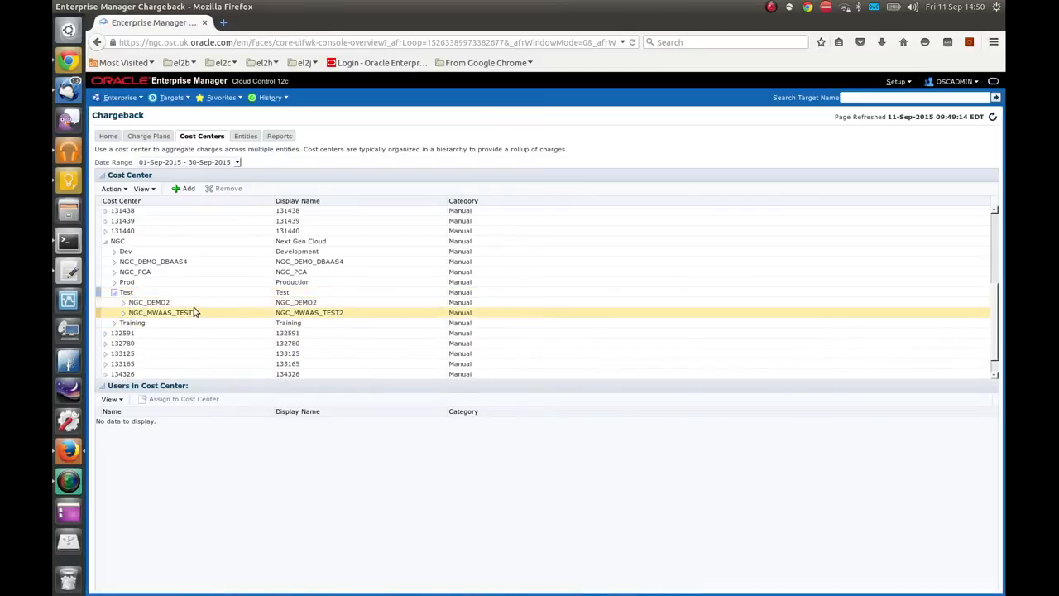
{"action": "left_click", "coordinate": [149, 301]}
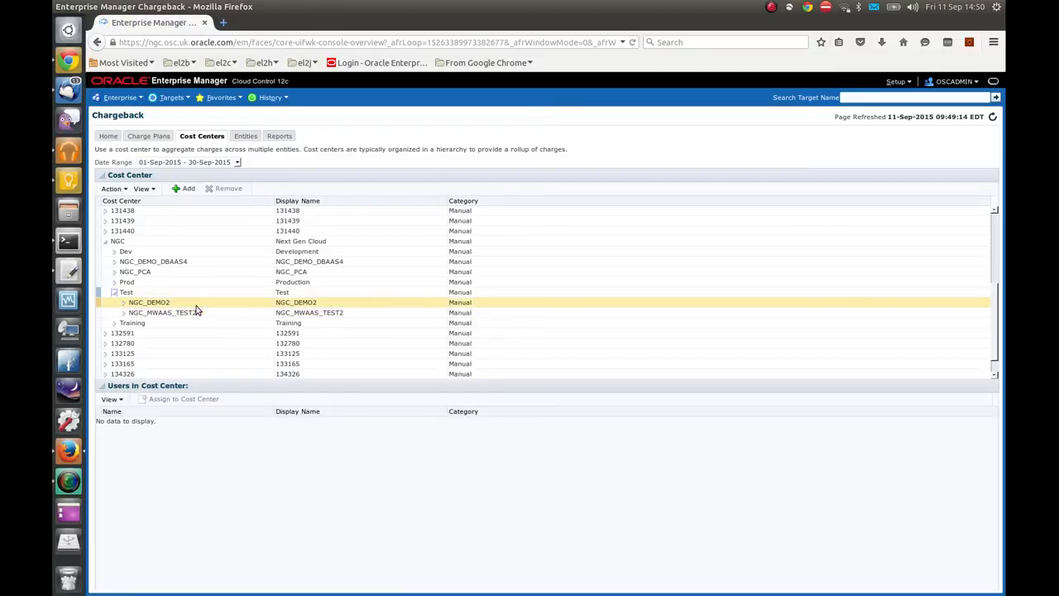
{"action": "left_click", "coordinate": [166, 311]}
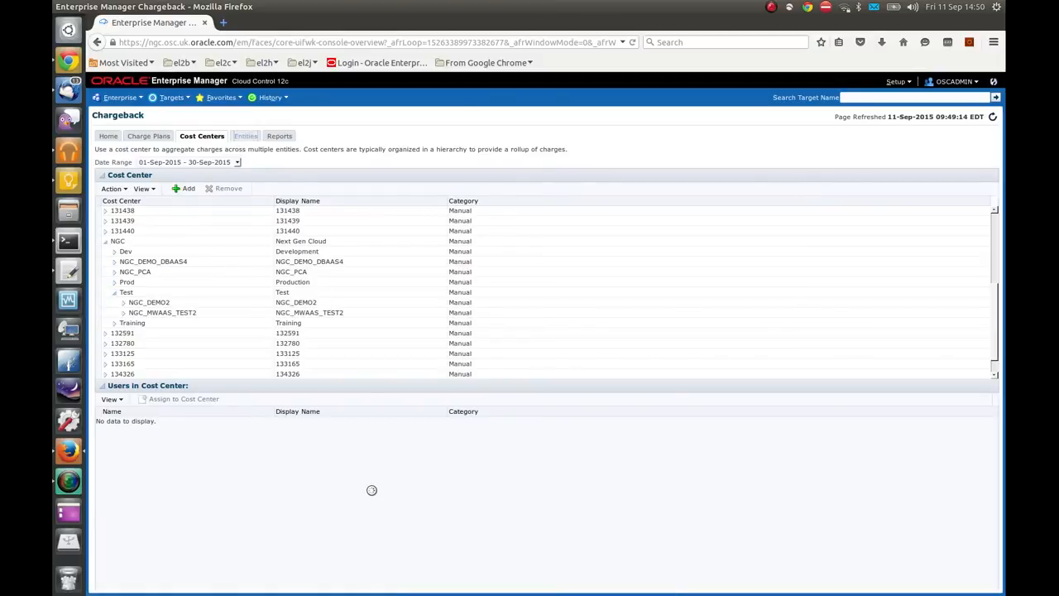
- Show the Entities list with charge plans and assigned cost centers
{"action": "left_click", "coordinate": [245, 136]}
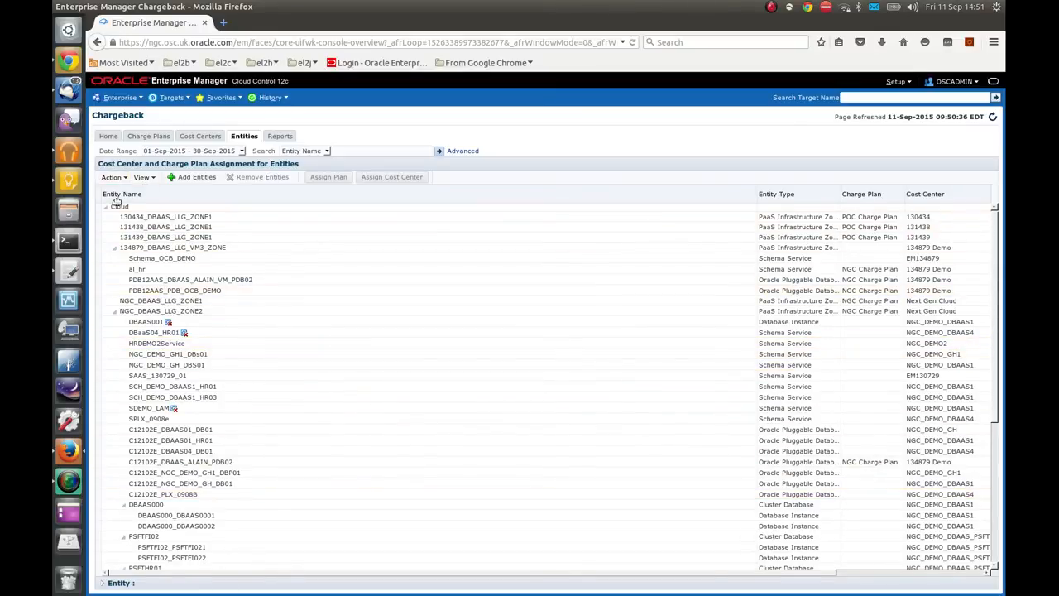
- Tidy the entity tree, collapsing NGC_DBAAS_LLG_ZONE2 and NGC_EL2G_PAAS_ZONE members
{"action": "left_click", "coordinate": [119, 205]}
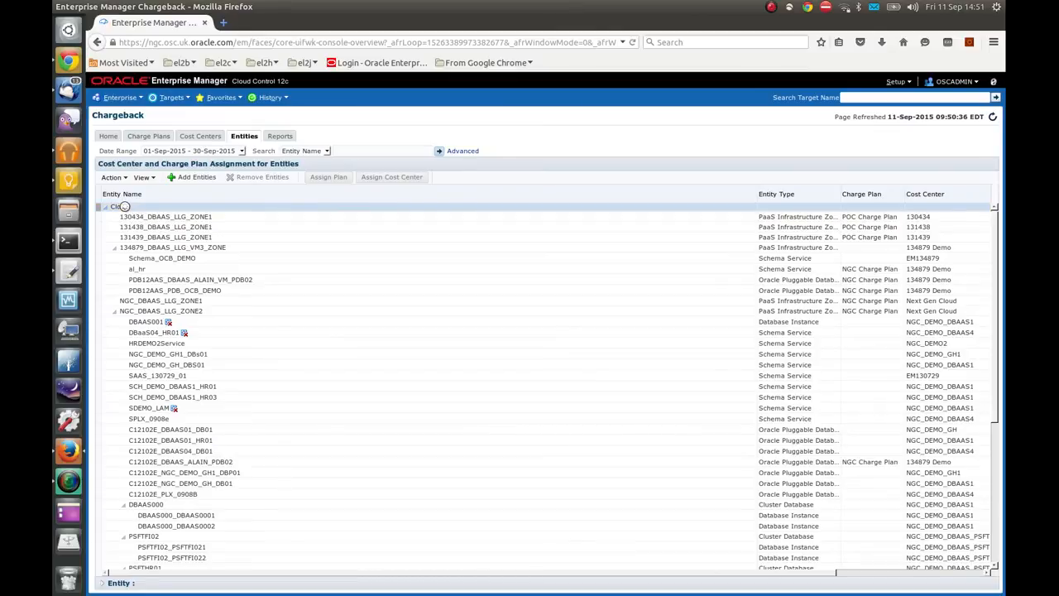
{"action": "left_click", "coordinate": [112, 177]}
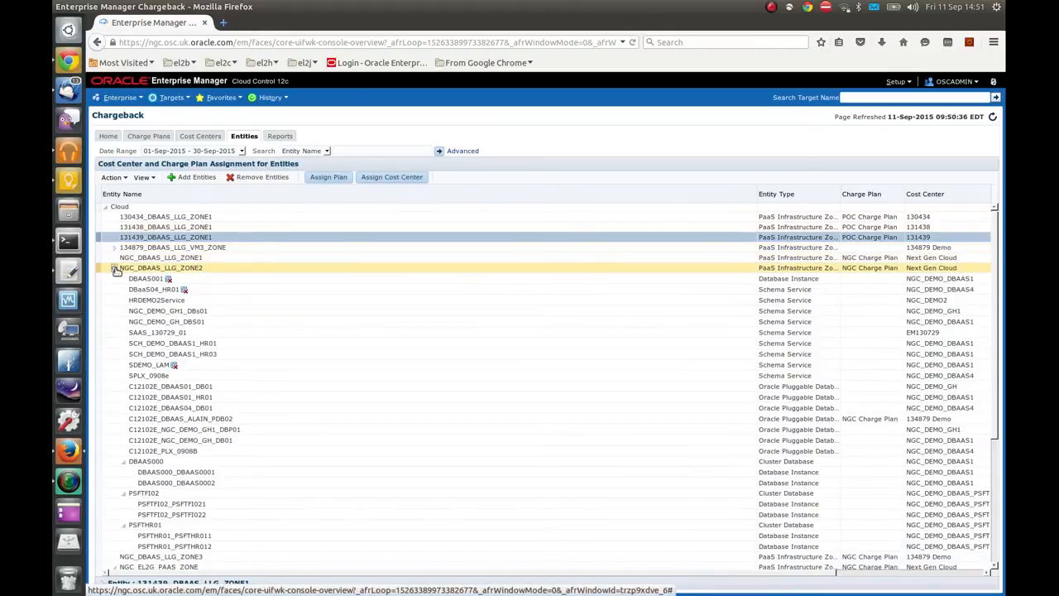
{"action": "left_click", "coordinate": [112, 268]}
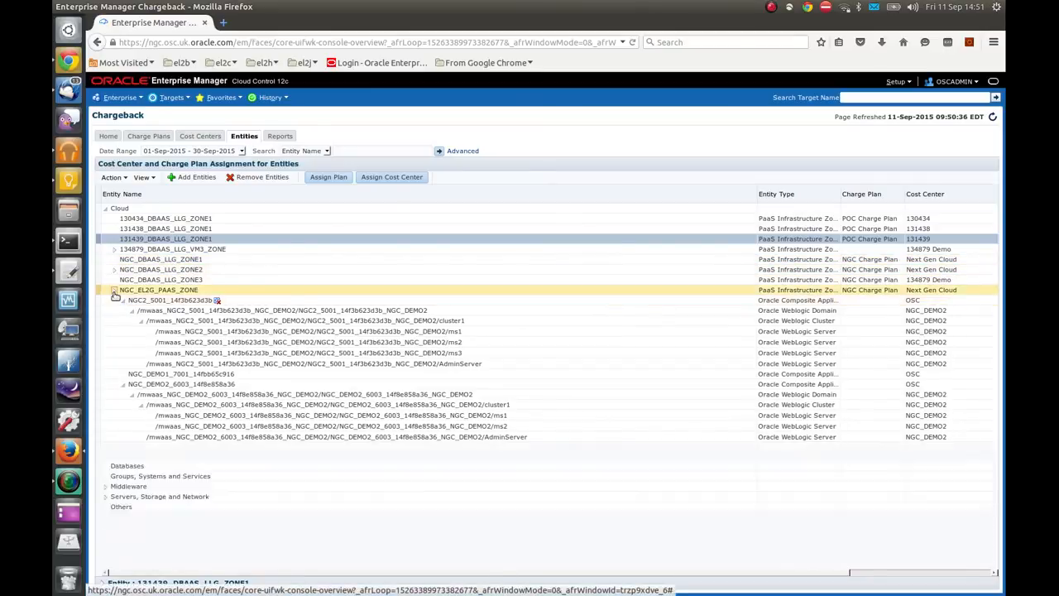
{"action": "left_click", "coordinate": [114, 290]}
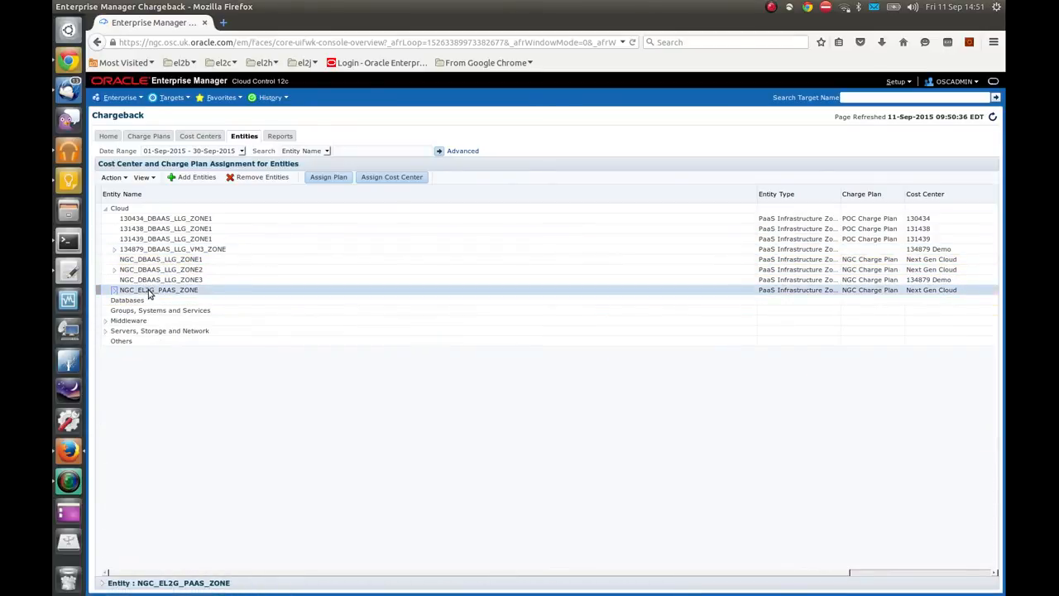
{"action": "left_click", "coordinate": [163, 278]}
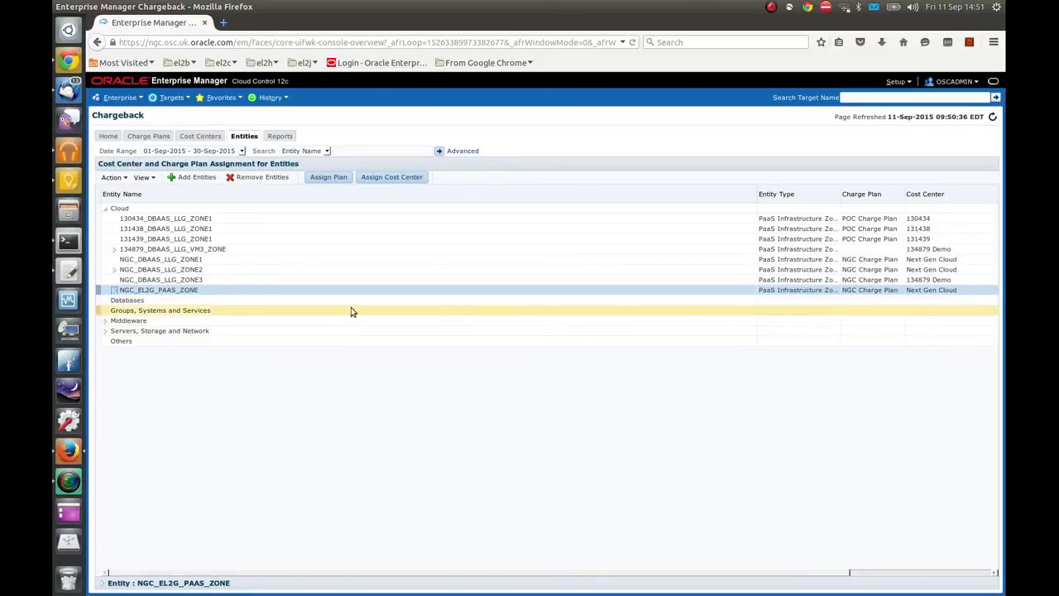
- Expand NGC_EL2G_PAAS_ZONE, select NGC_DEMO1_7001 and begin assigning a cost center
{"action": "left_click", "coordinate": [114, 290]}
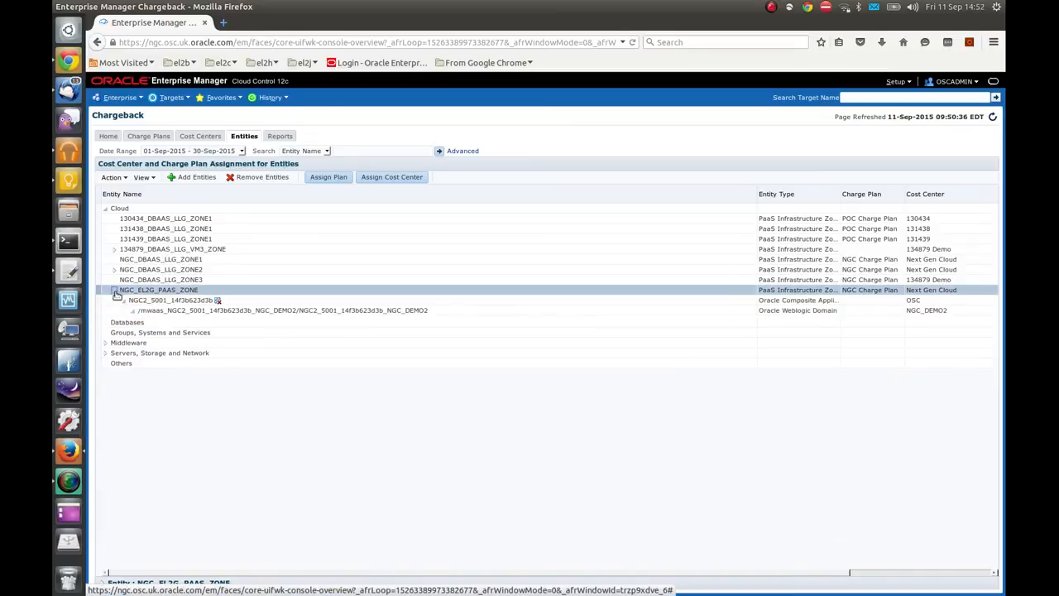
{"action": "left_click", "coordinate": [131, 312]}
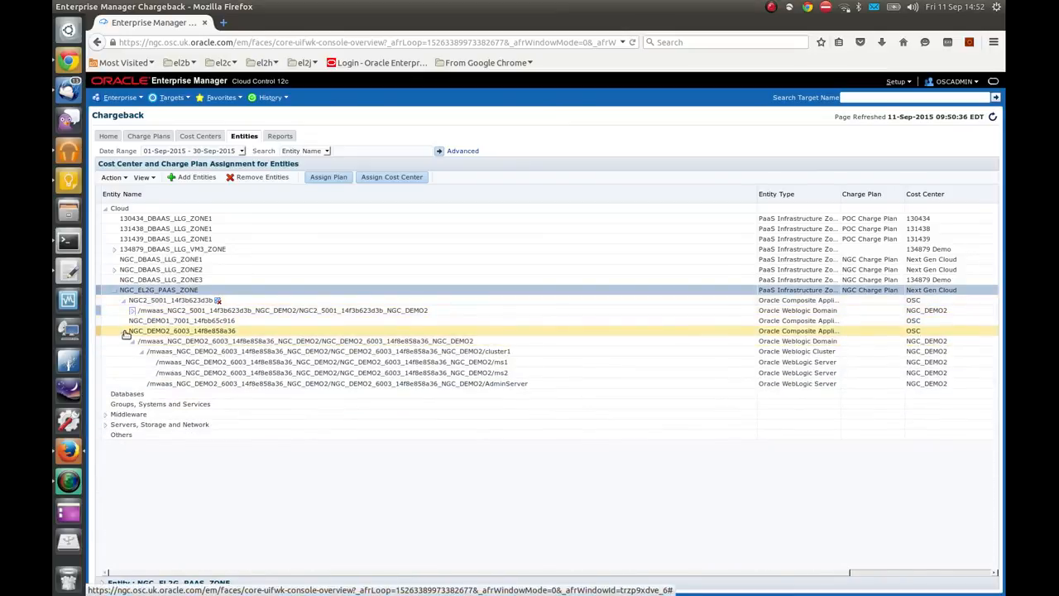
{"action": "left_click", "coordinate": [126, 331]}
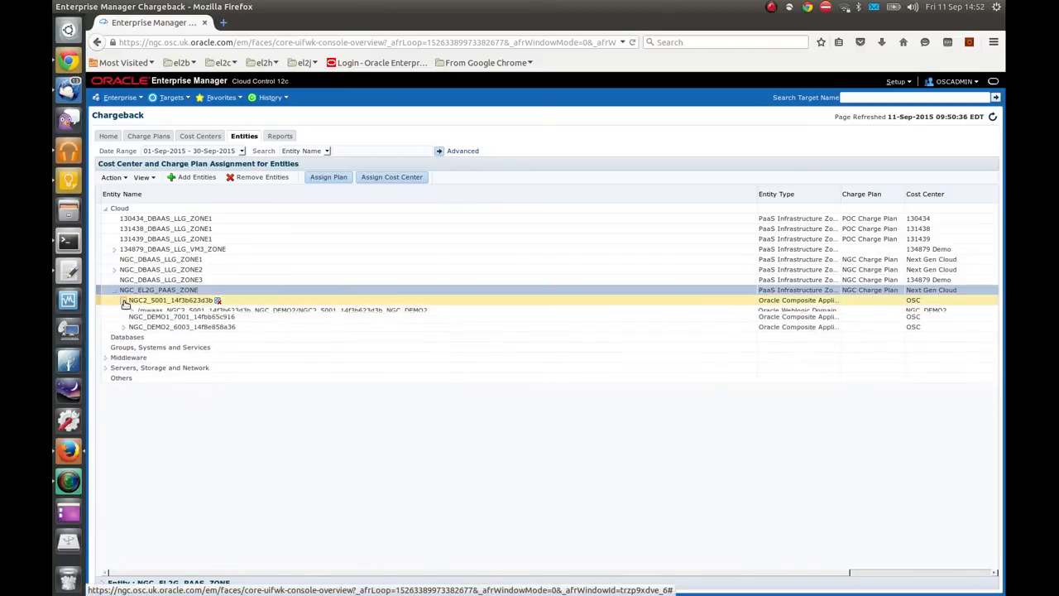
{"action": "left_click", "coordinate": [124, 301]}
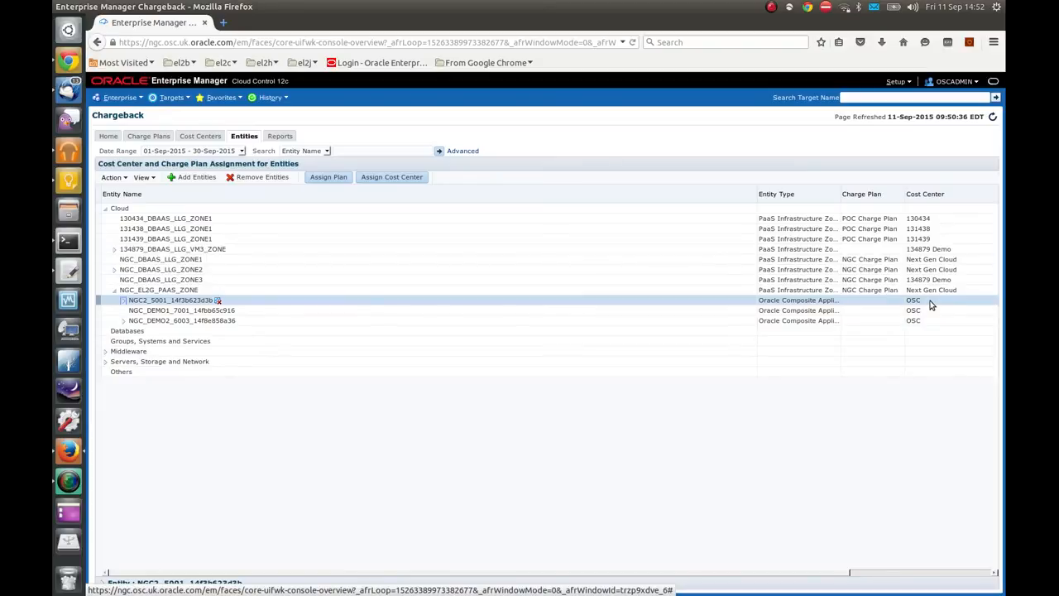
{"action": "left_click", "coordinate": [182, 309]}
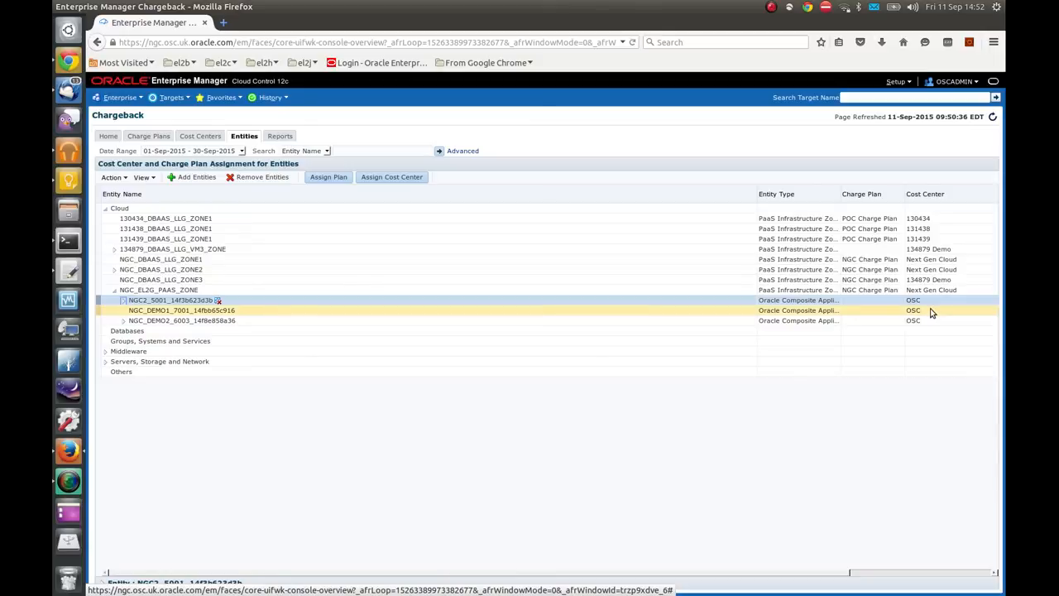
{"action": "left_click", "coordinate": [165, 228]}
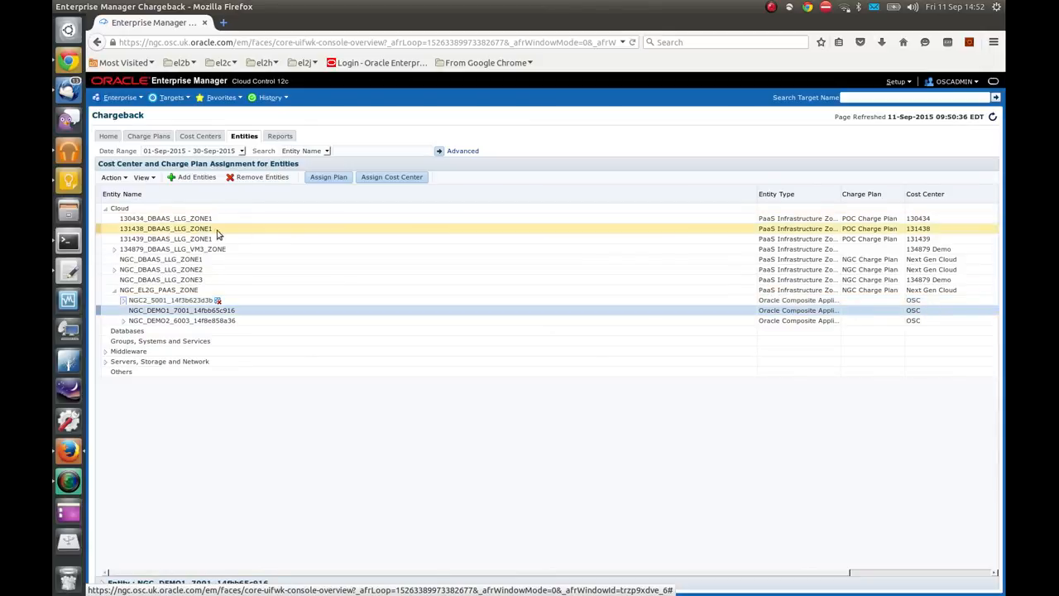
{"action": "left_click", "coordinate": [391, 175]}
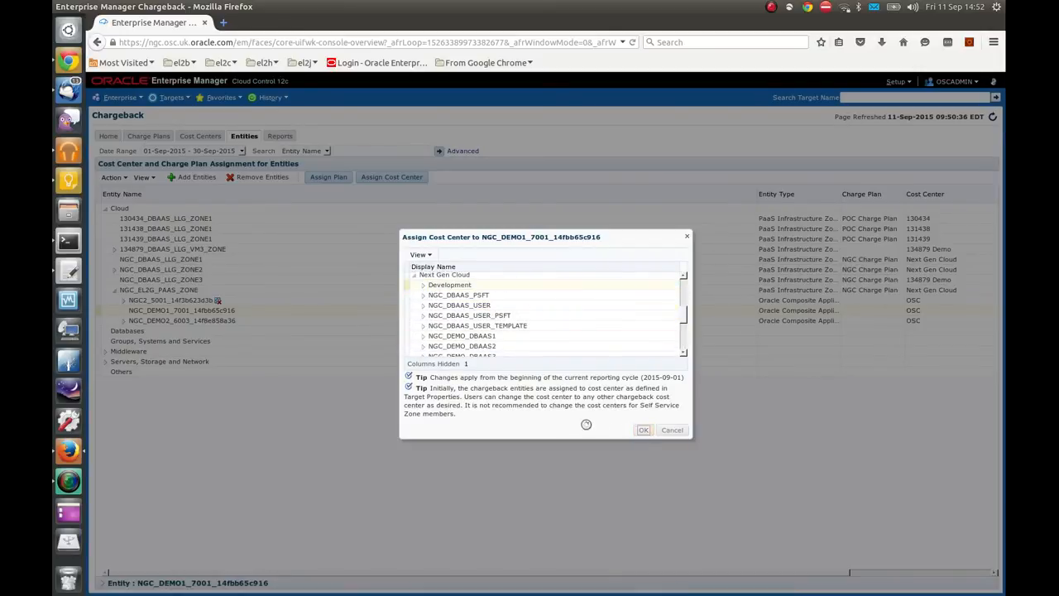
- Close the Assign Cost Center dialog to reach the Reports summary
{"action": "left_click", "coordinate": [642, 430]}
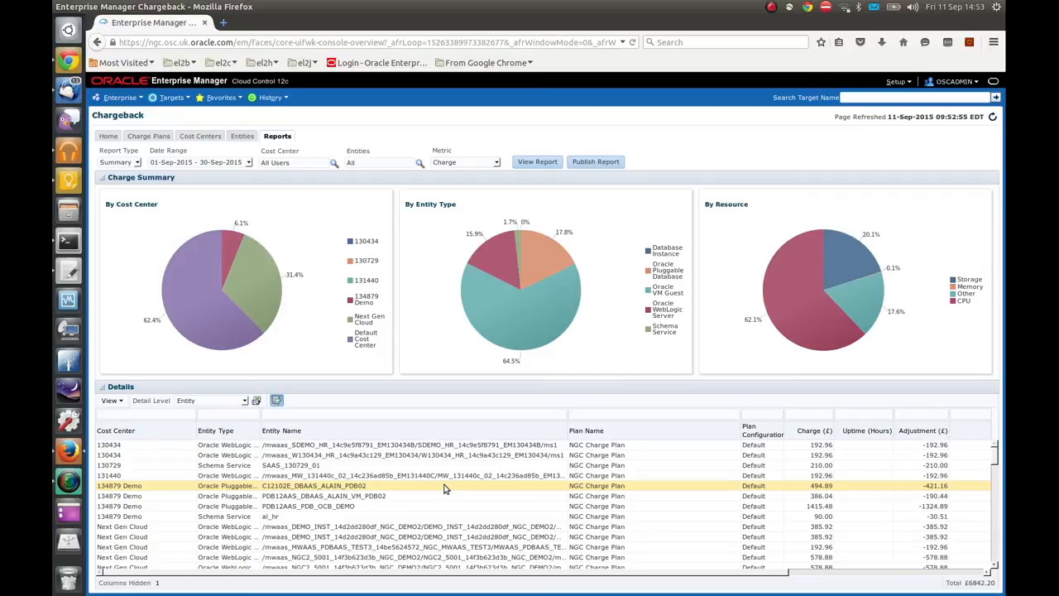
{"action": "left_click", "coordinate": [119, 163]}
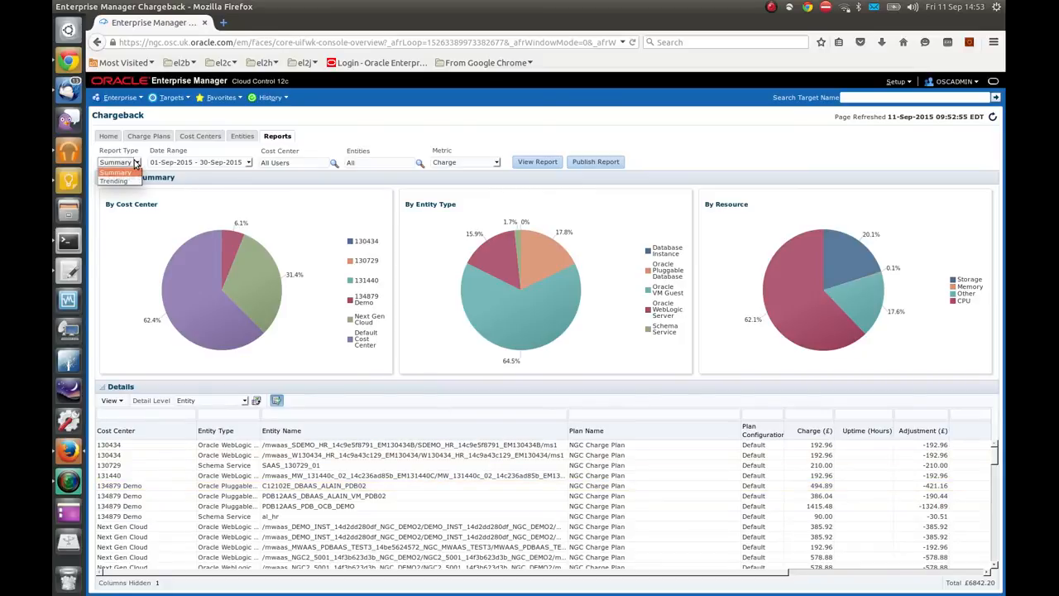
{"action": "left_click", "coordinate": [112, 170]}
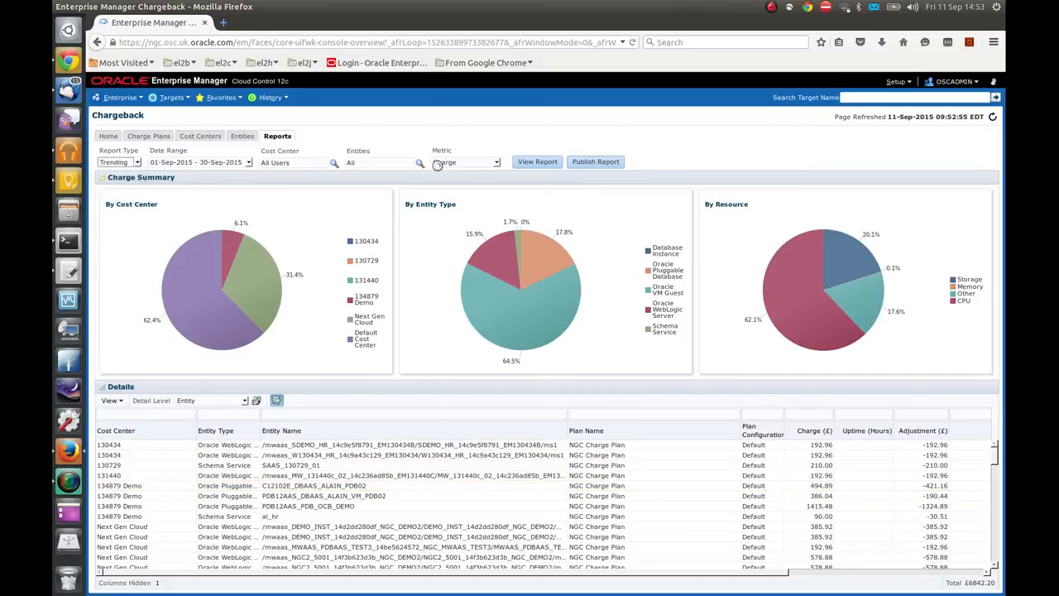
{"action": "left_click", "coordinate": [537, 162]}
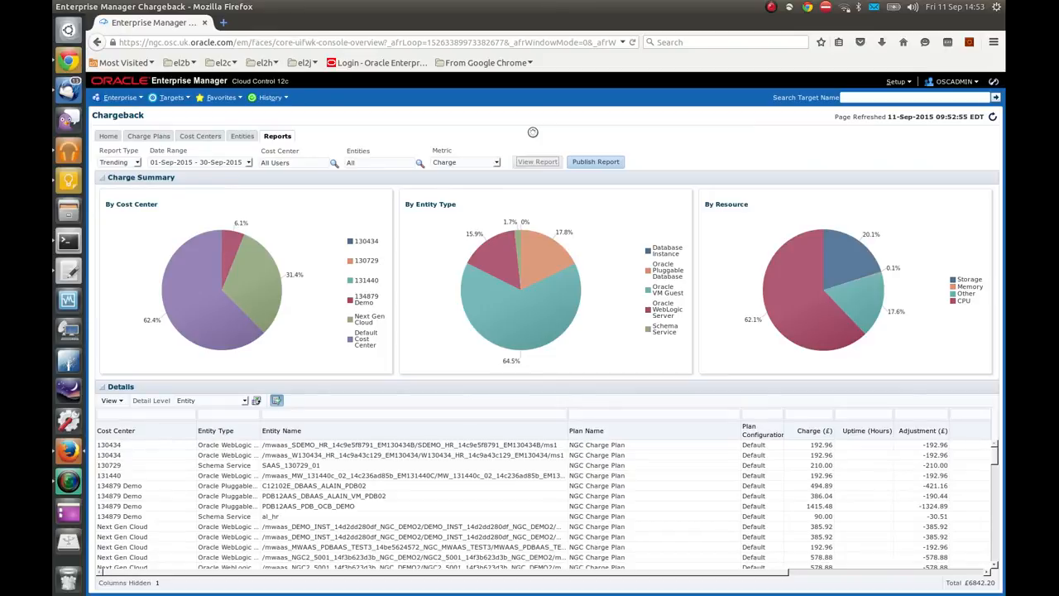
{"action": "left_click", "coordinate": [536, 163]}
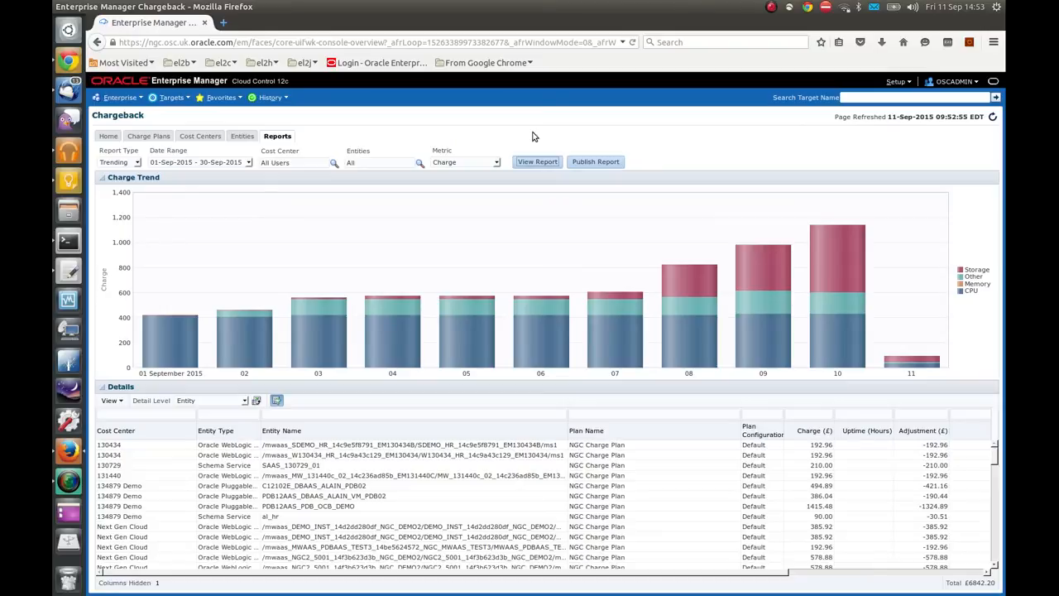
{"action": "mouse_move", "coordinate": [484, 198]}
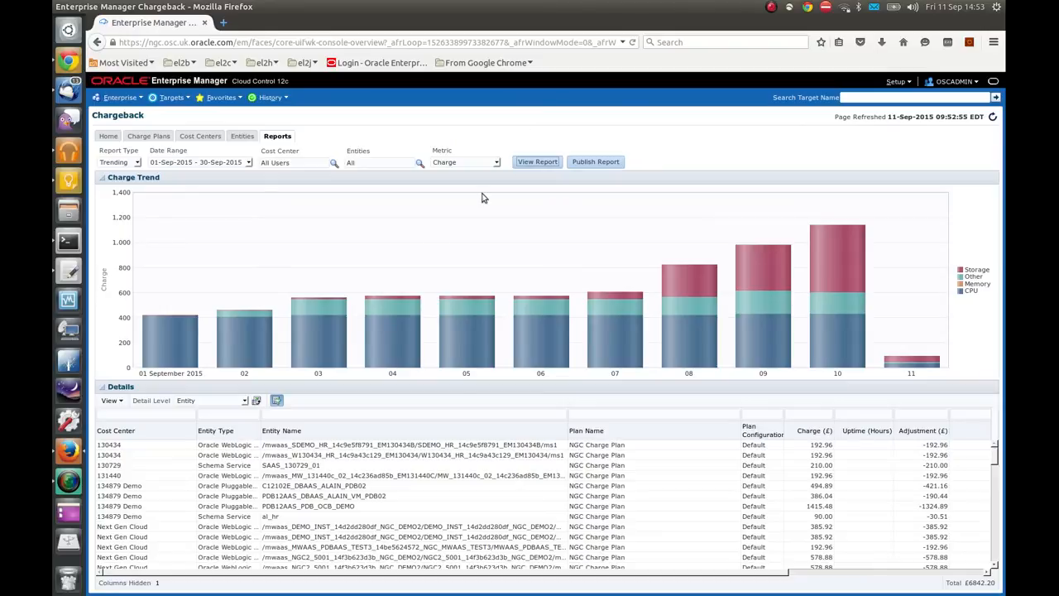
{"action": "mouse_move", "coordinate": [615, 321]}
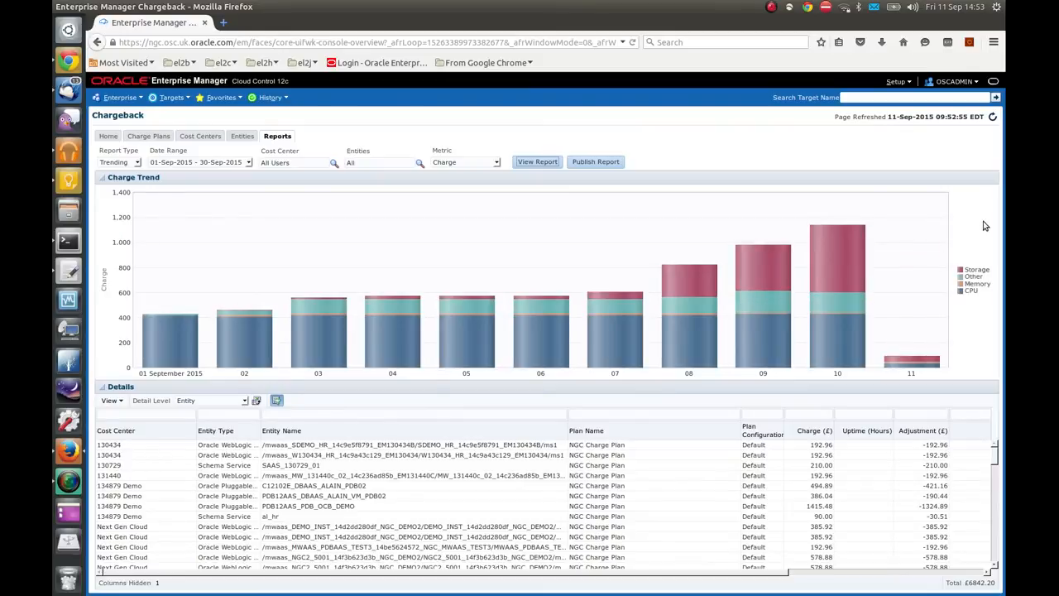
{"action": "mouse_move", "coordinate": [983, 228]}
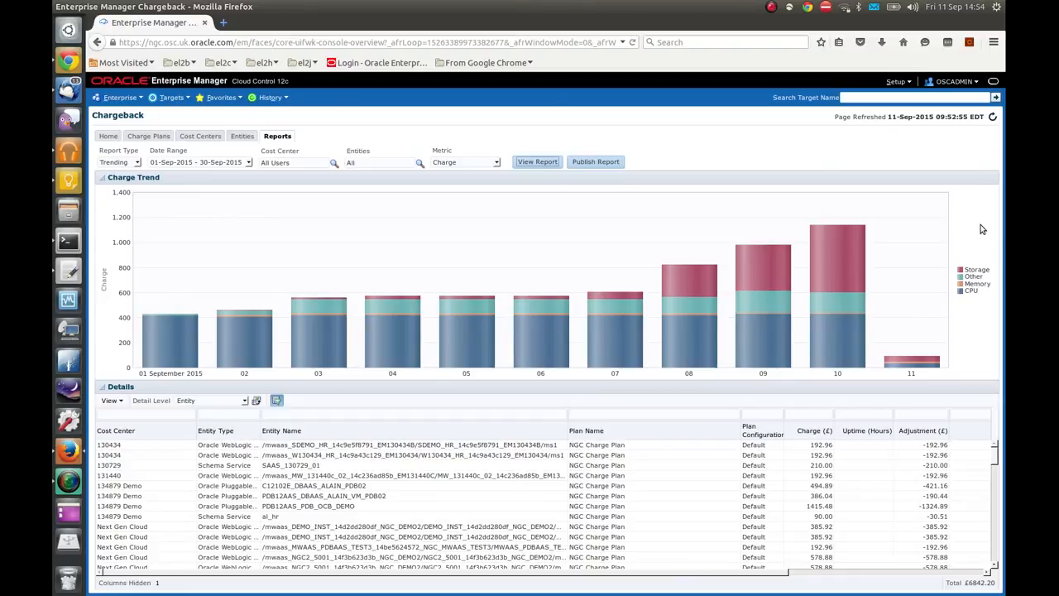
- Set report type to Summary and cost center to Next Gen Cloud
{"action": "left_click", "coordinate": [139, 162]}
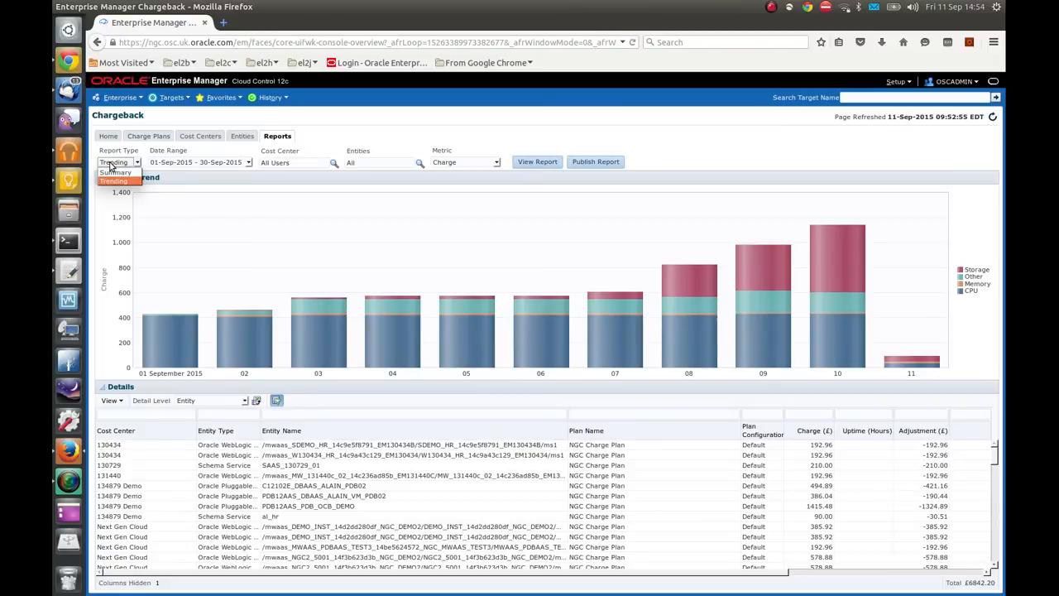
{"action": "left_click", "coordinate": [116, 172]}
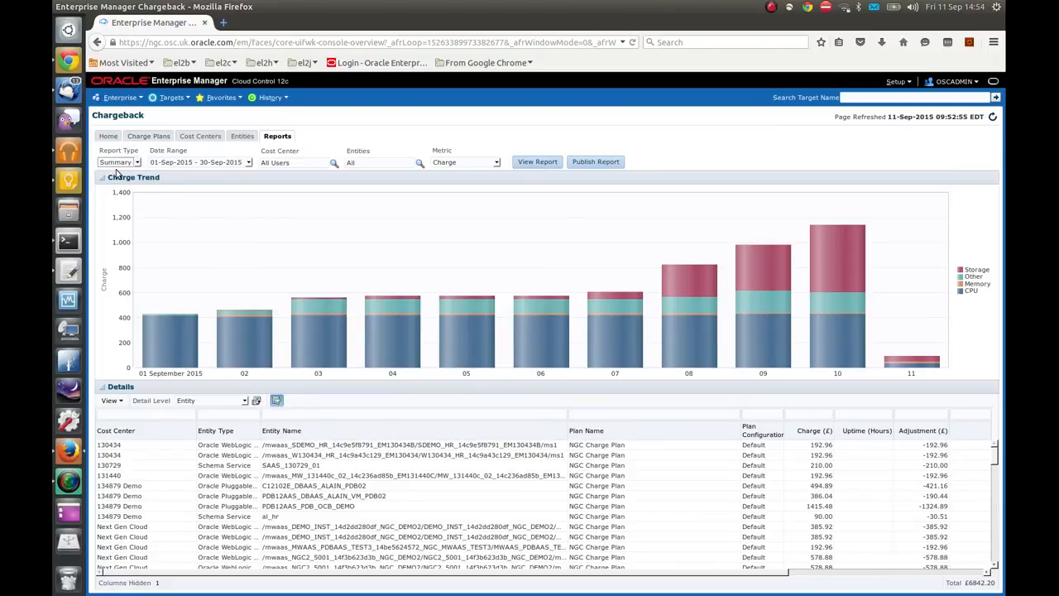
{"action": "mouse_move", "coordinate": [229, 196]}
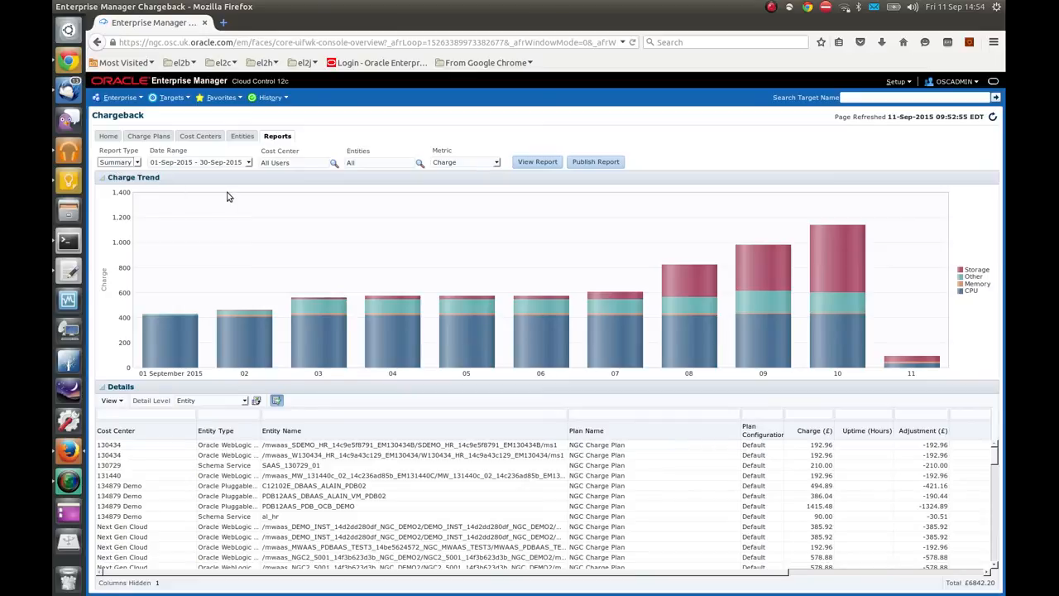
{"action": "mouse_move", "coordinate": [338, 169]}
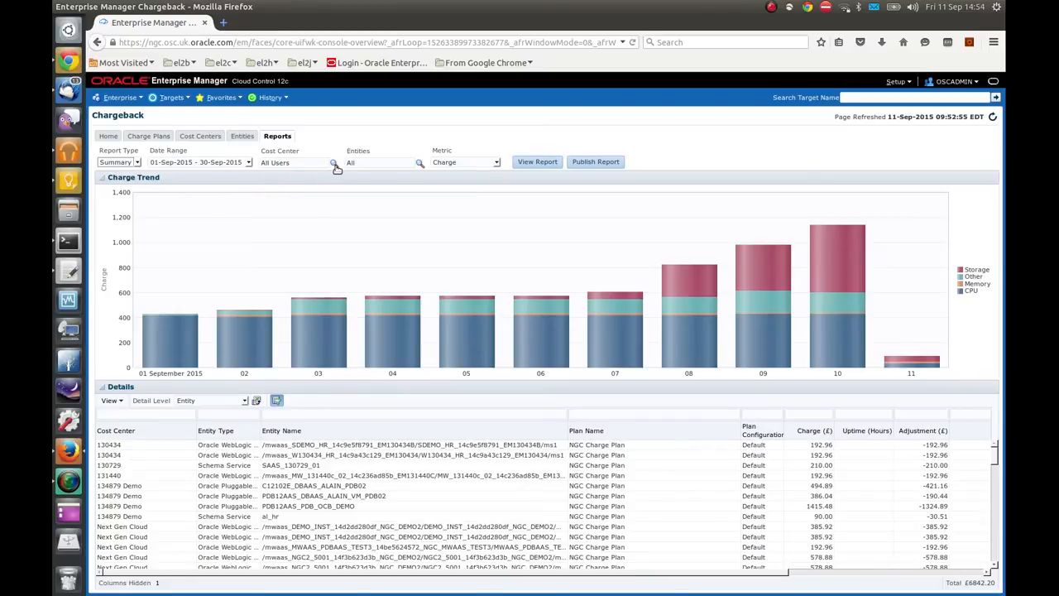
{"action": "left_click", "coordinate": [334, 162]}
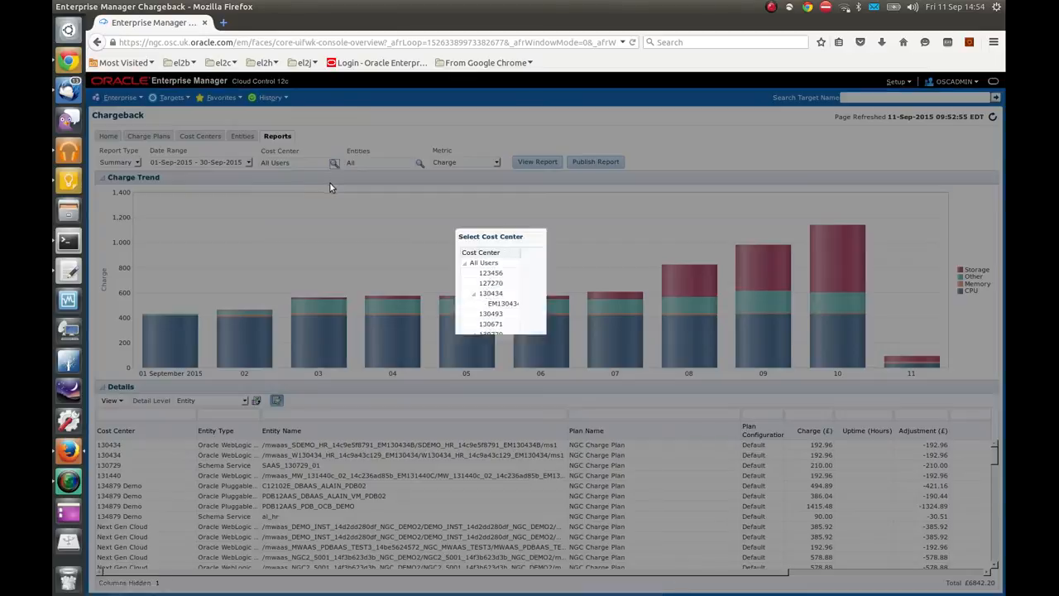
{"action": "left_click", "coordinate": [490, 293]}
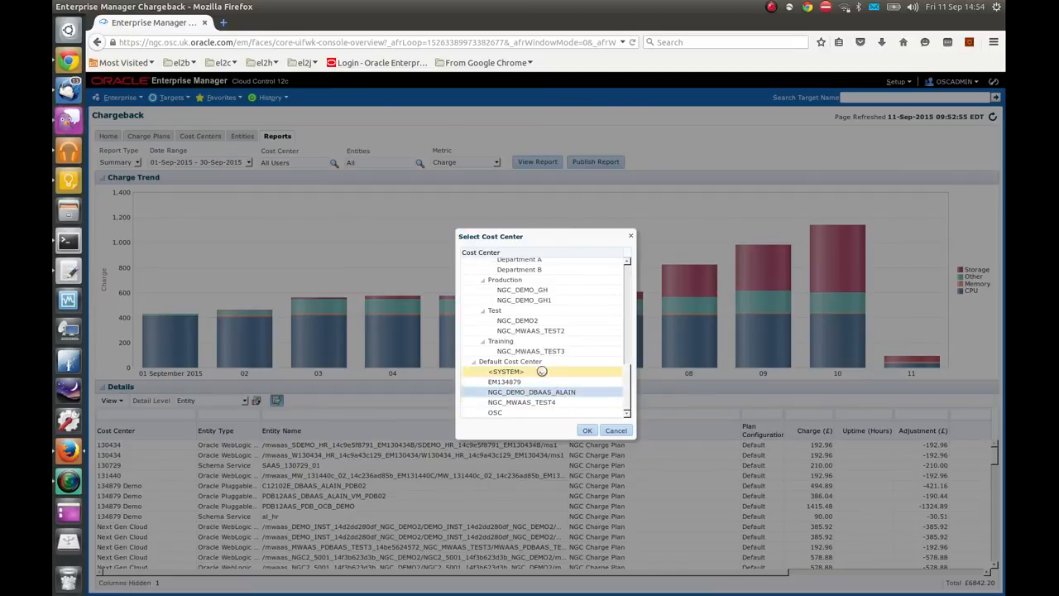
{"action": "scroll", "scroll_direction": "down", "scroll_amount": 3}
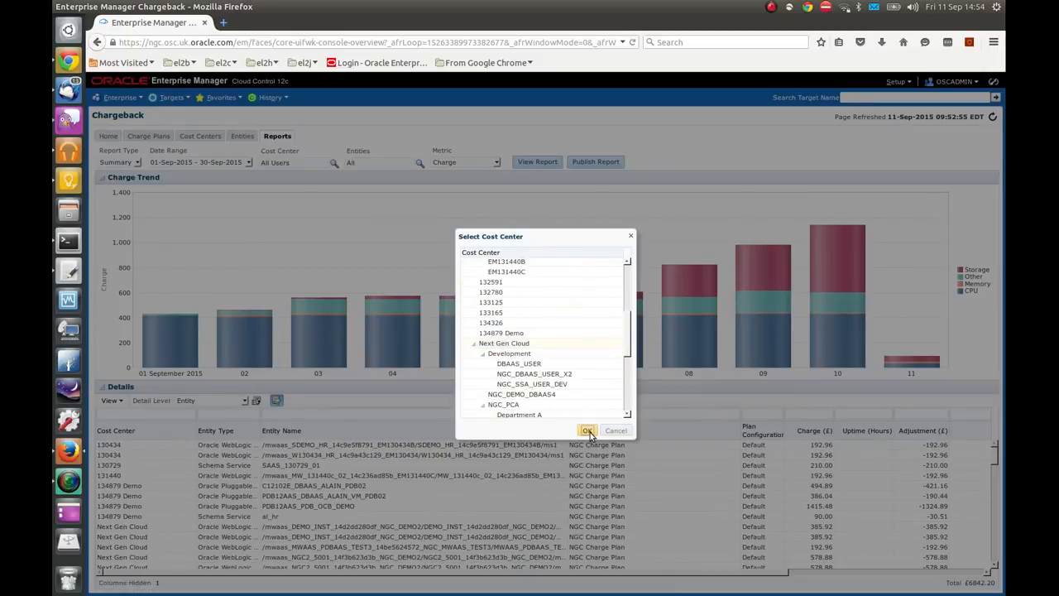
{"action": "left_click", "coordinate": [588, 430]}
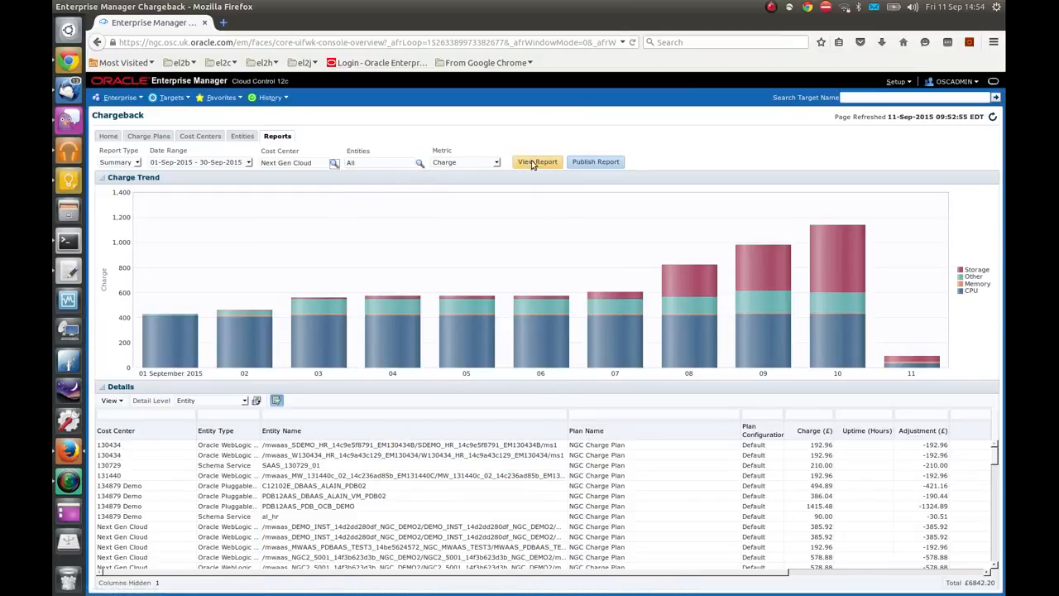
- Generate the Next Gen Cloud summary report with its pie charts
{"action": "left_click", "coordinate": [536, 162]}
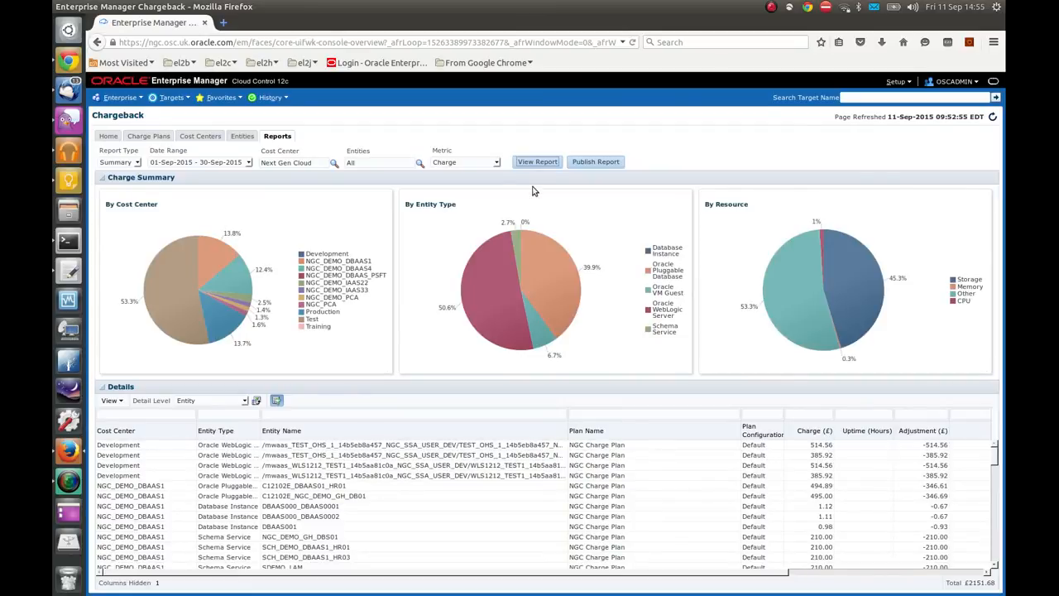
{"action": "mouse_move", "coordinate": [166, 298]}
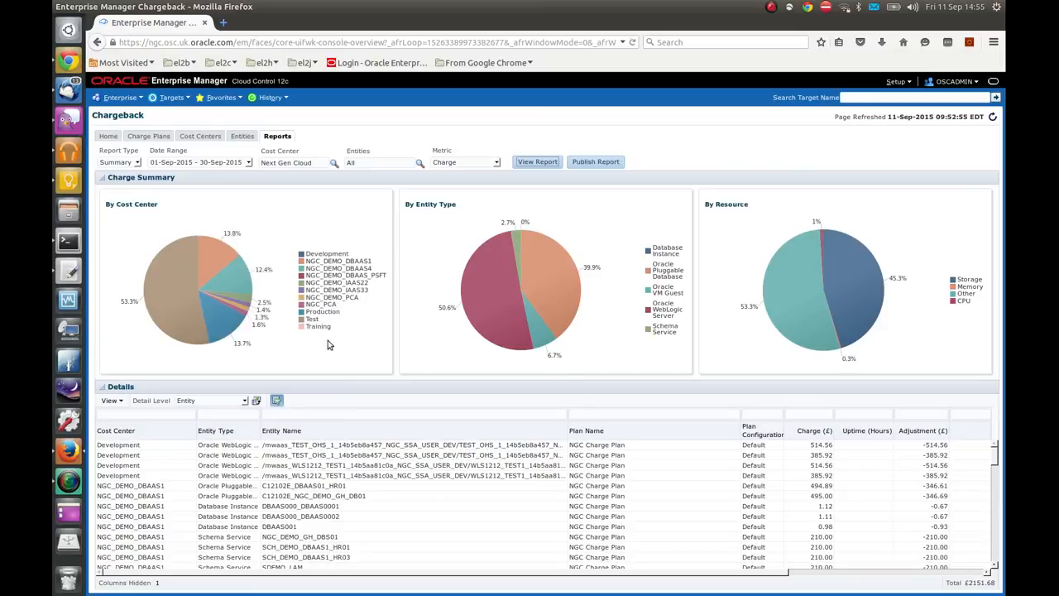
{"action": "mouse_move", "coordinate": [497, 301]}
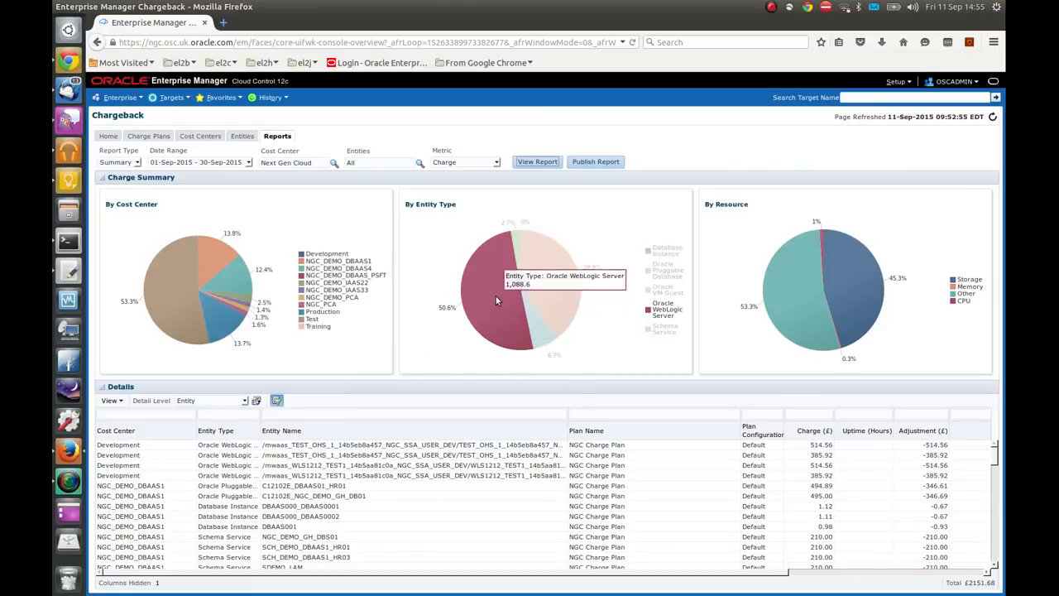
{"action": "mouse_move", "coordinate": [494, 285]}
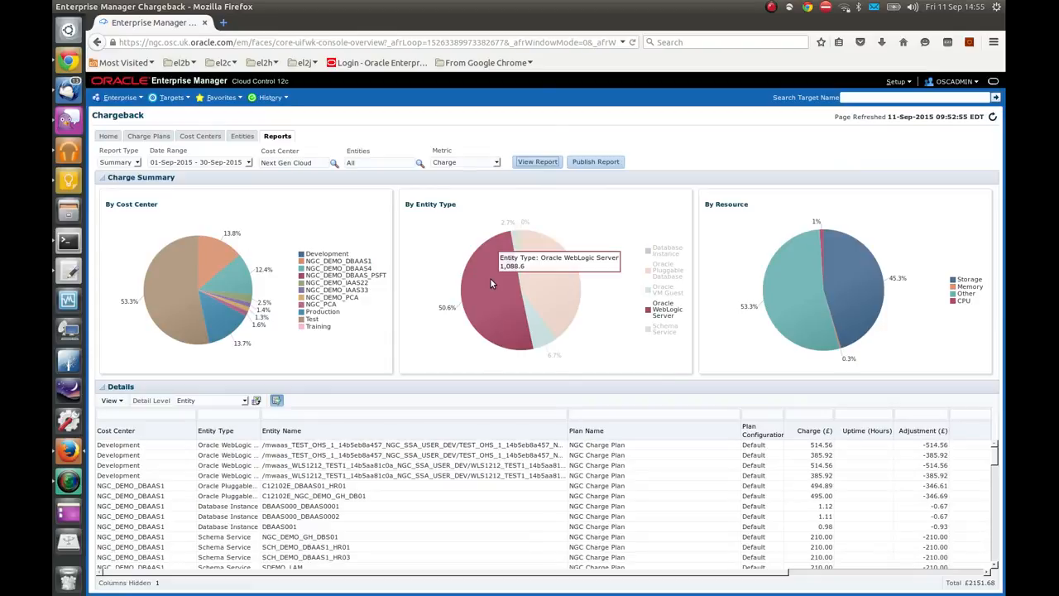
{"action": "mouse_move", "coordinate": [497, 295]}
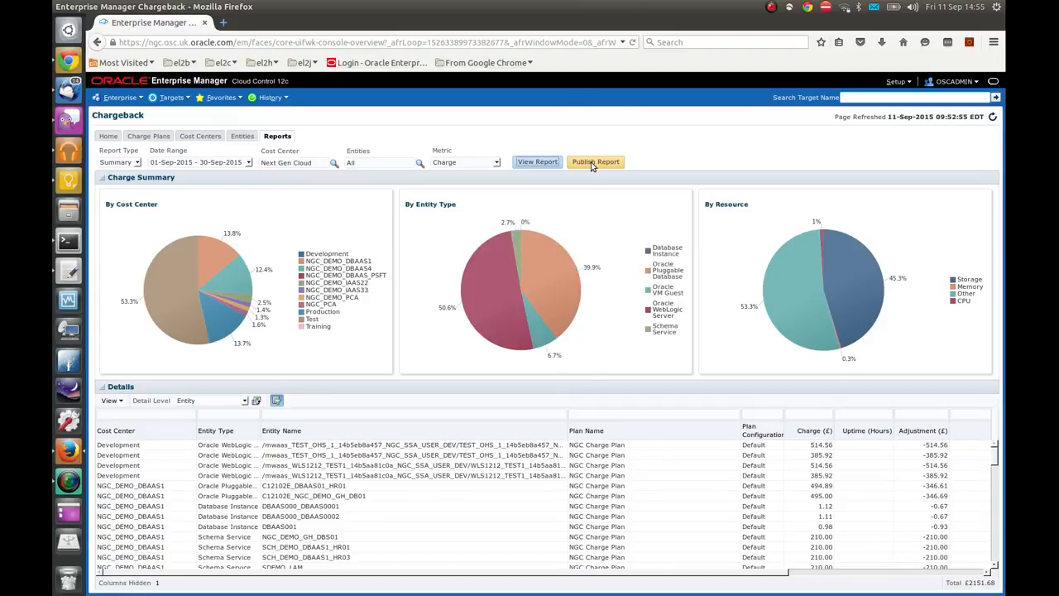
- Publish the summary report and sign in to BI Publisher with username and password
{"action": "left_click", "coordinate": [596, 162]}
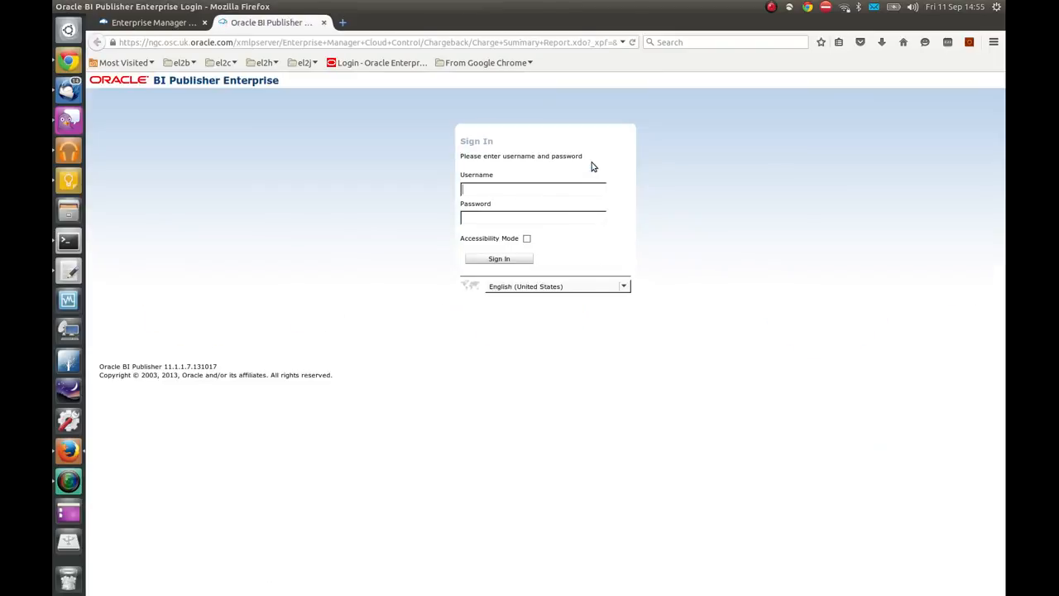
{"action": "mouse_move", "coordinate": [70, 119]}
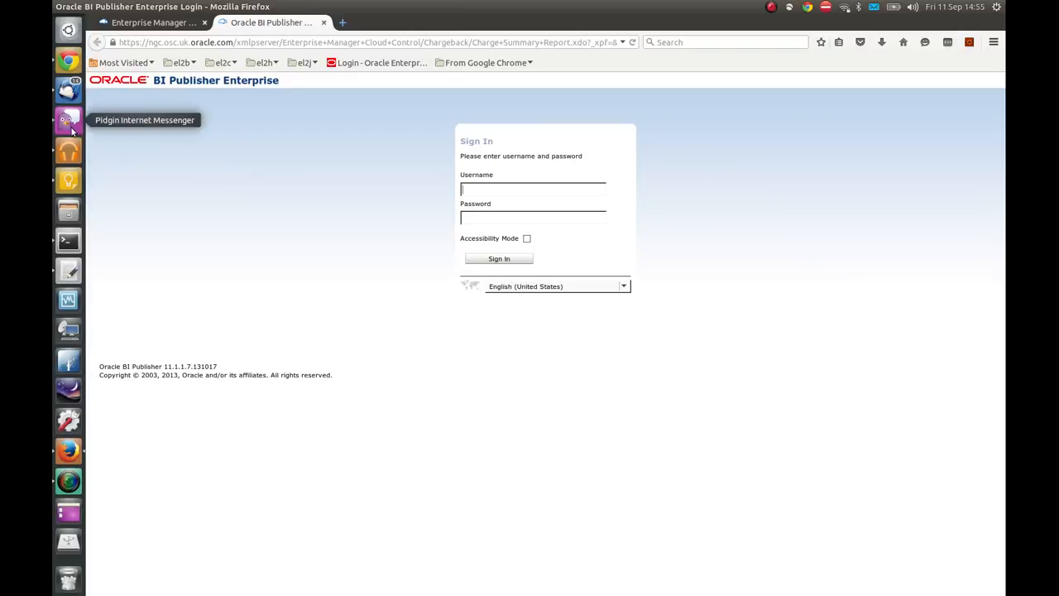
{"action": "mouse_move", "coordinate": [430, 232]}
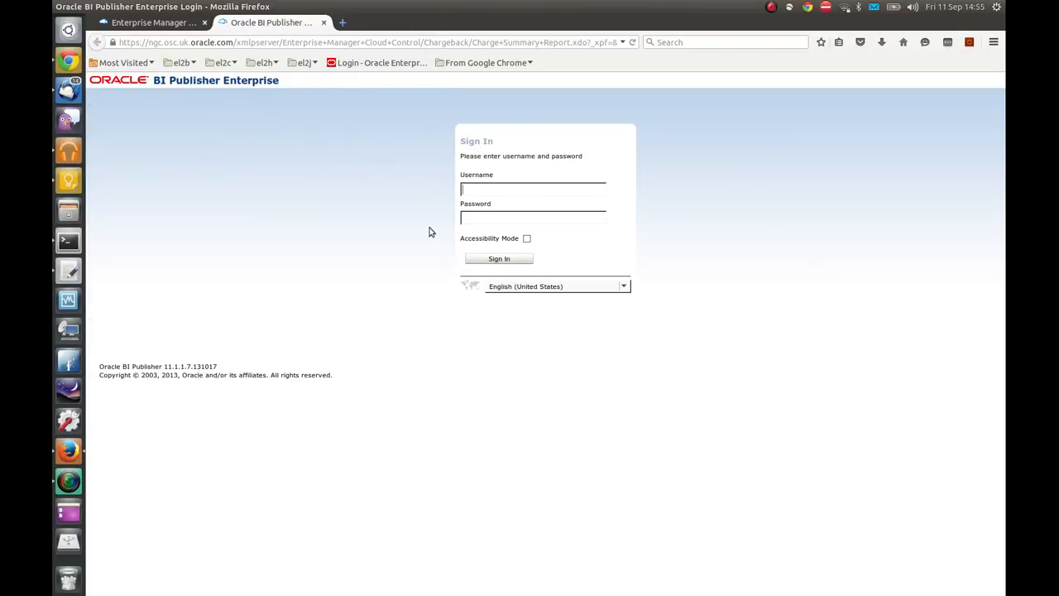
{"action": "left_click", "coordinate": [533, 188]}
{"action": "type", "text": "oscadmin"}
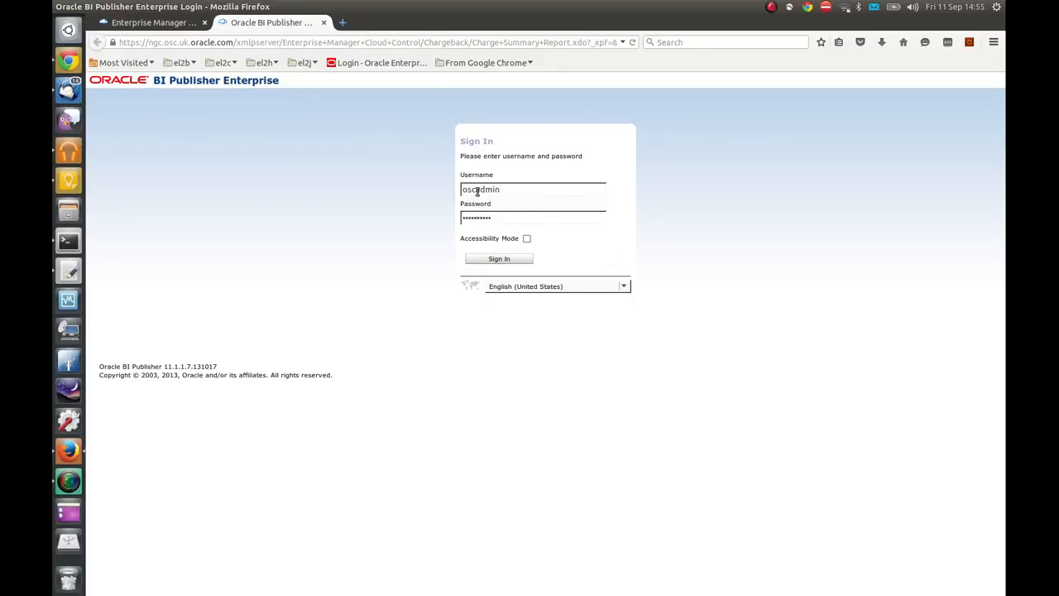
{"action": "left_click", "coordinate": [498, 258]}
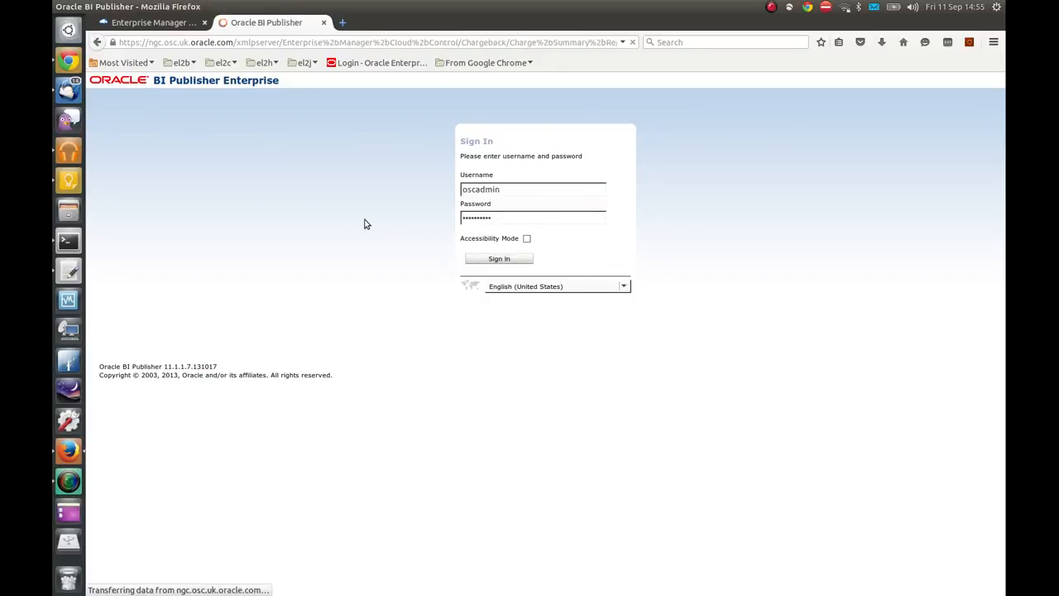
{"action": "left_click", "coordinate": [499, 258]}
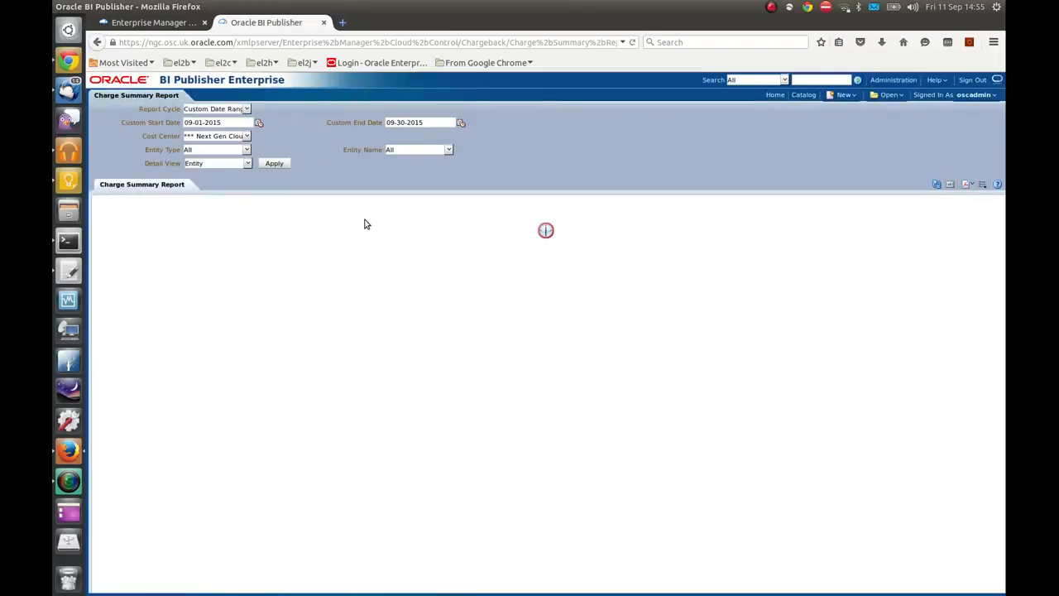
- Review the rendered nine-page Charge Summary Report PDF for Next Gen Cloud
{"action": "left_click", "coordinate": [275, 164]}
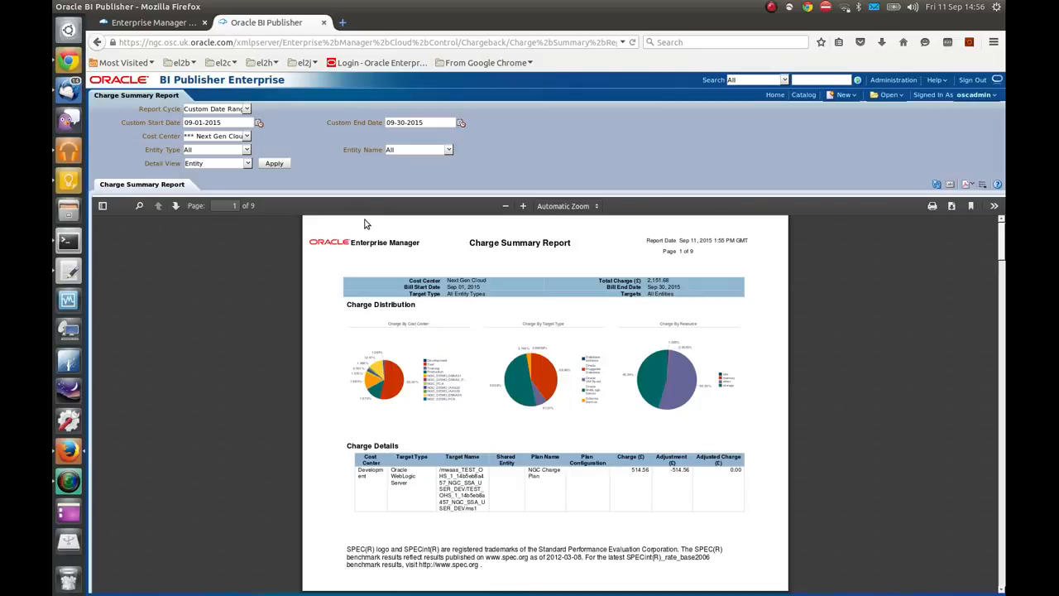
{"action": "mouse_move", "coordinate": [407, 197]}
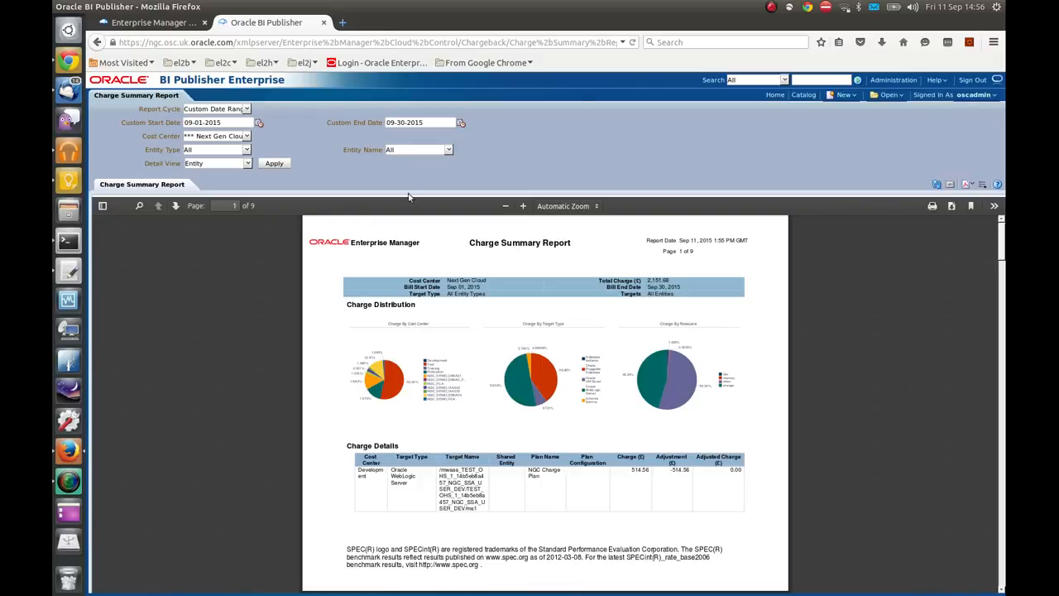
{"action": "mouse_move", "coordinate": [830, 288]}
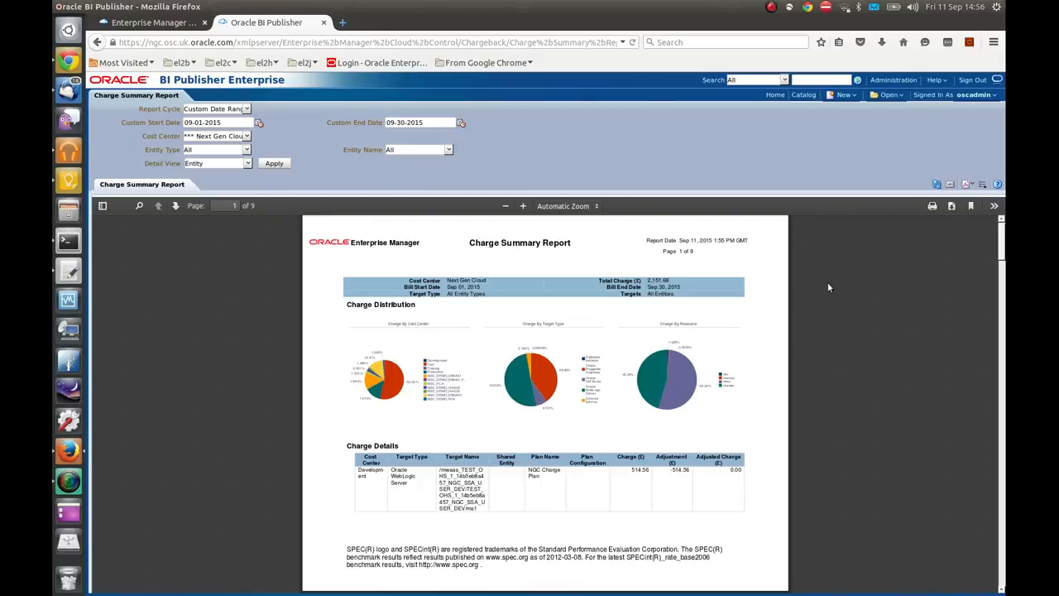